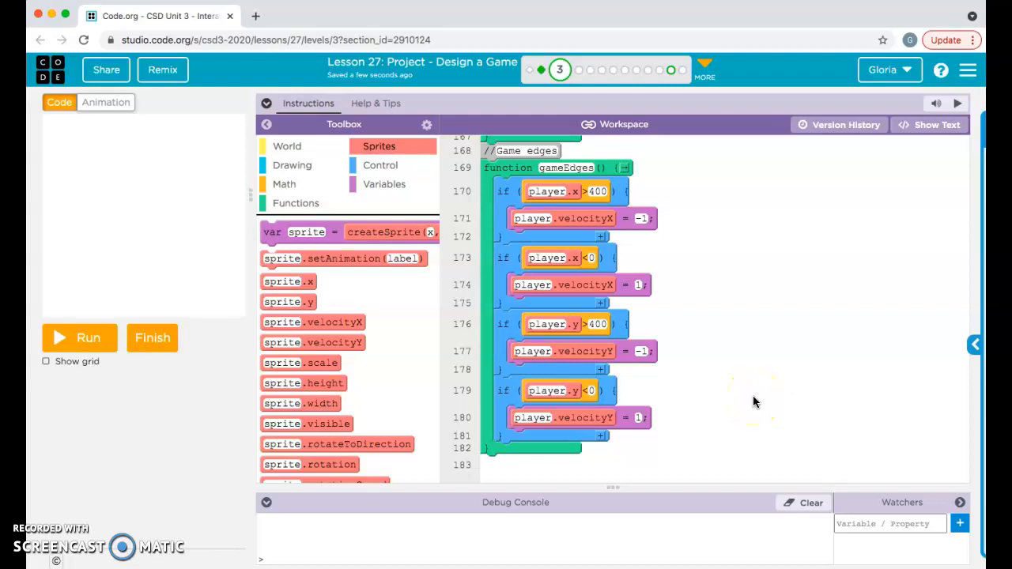
Step: Collapse the debug console, then run and reset the game to test edge behaviour
left_click(889, 524)
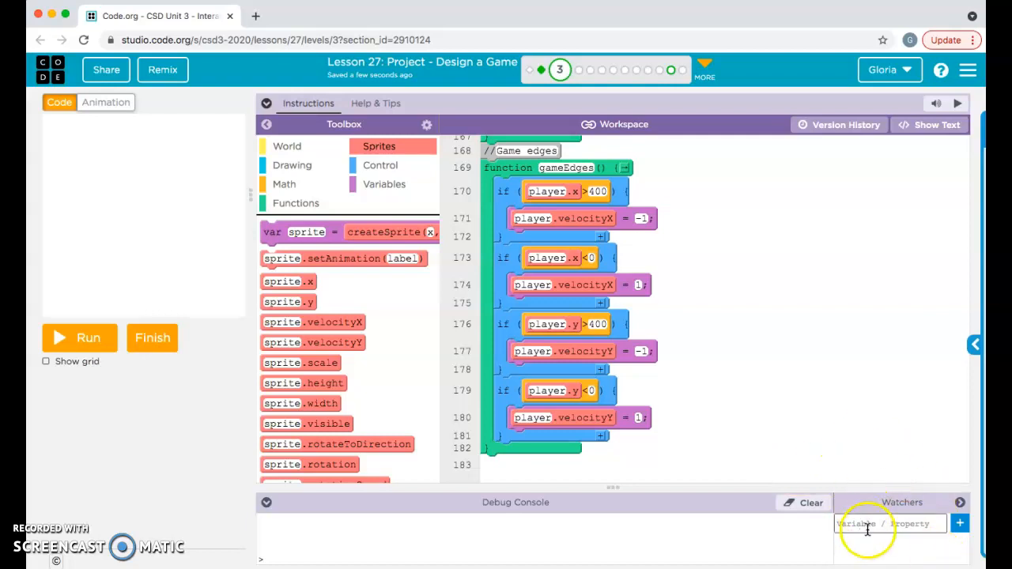
mouse_move(781, 351)
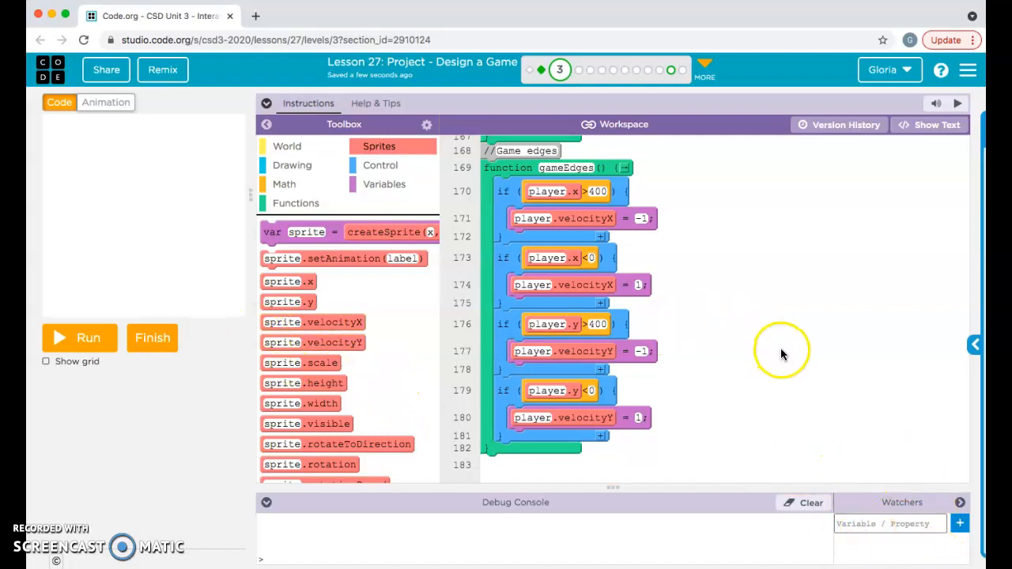
mouse_move(783, 354)
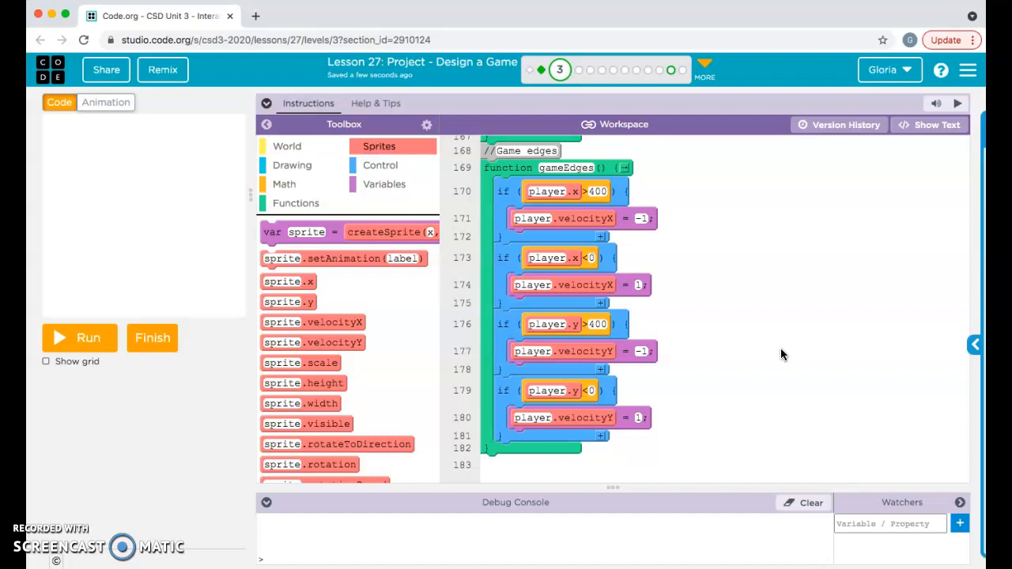
mouse_move(158, 520)
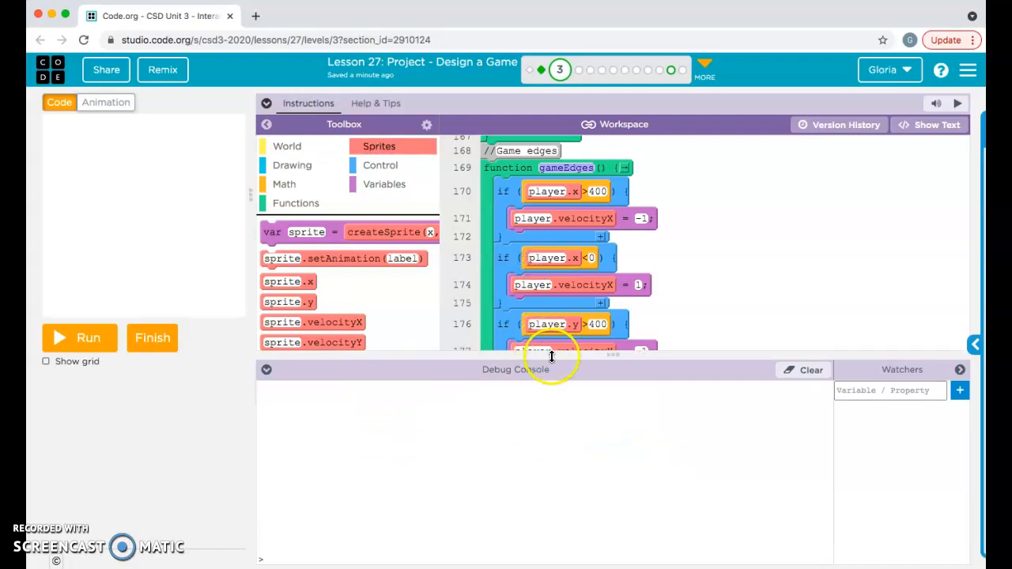
left_click(266, 369)
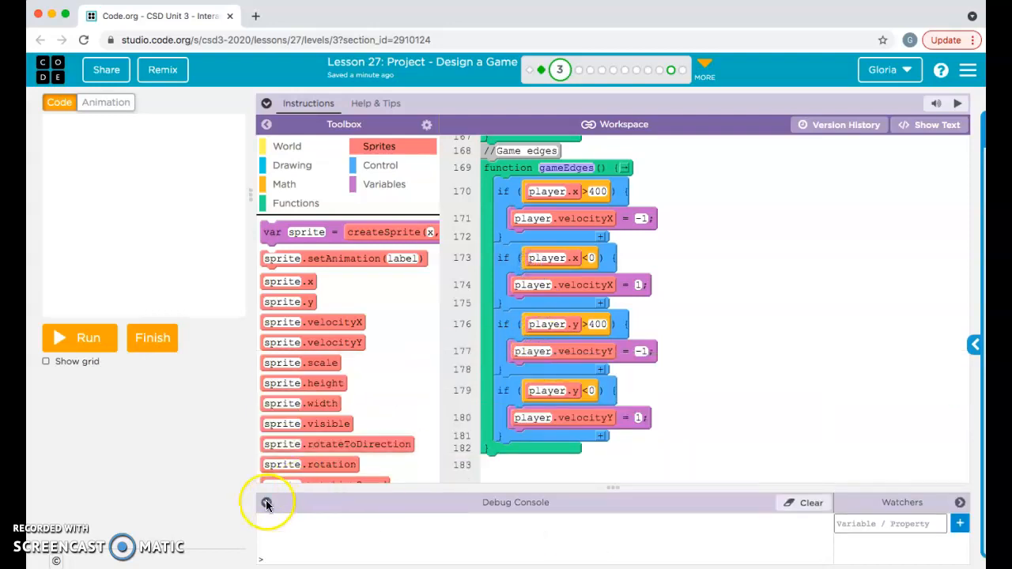
left_click(267, 502)
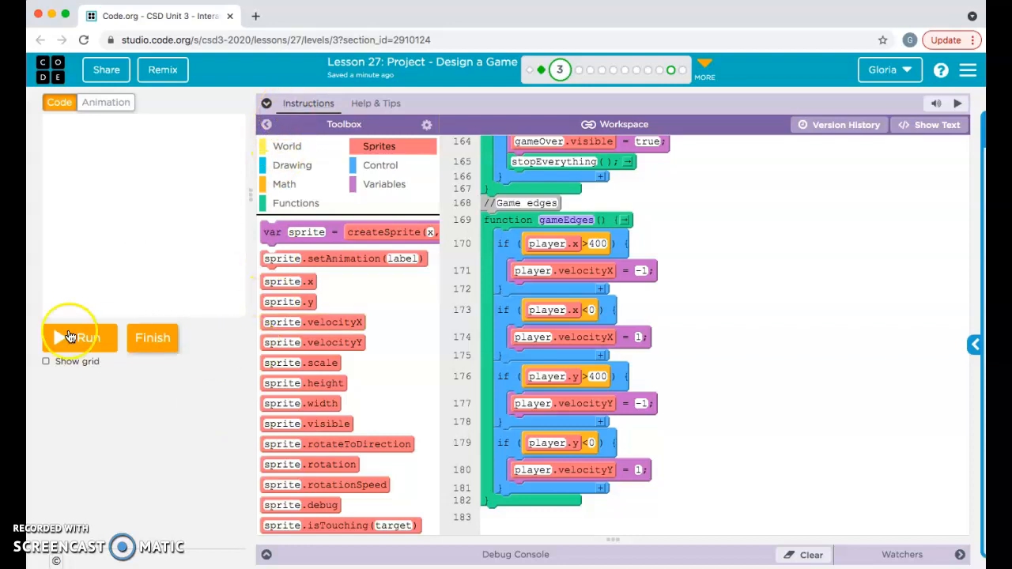
left_click(79, 337)
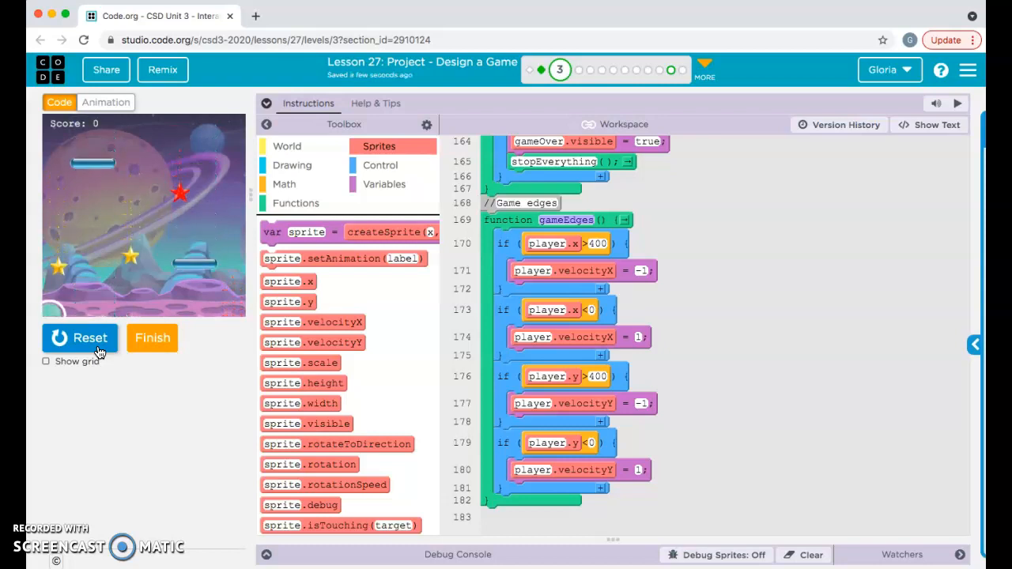
left_click(79, 337)
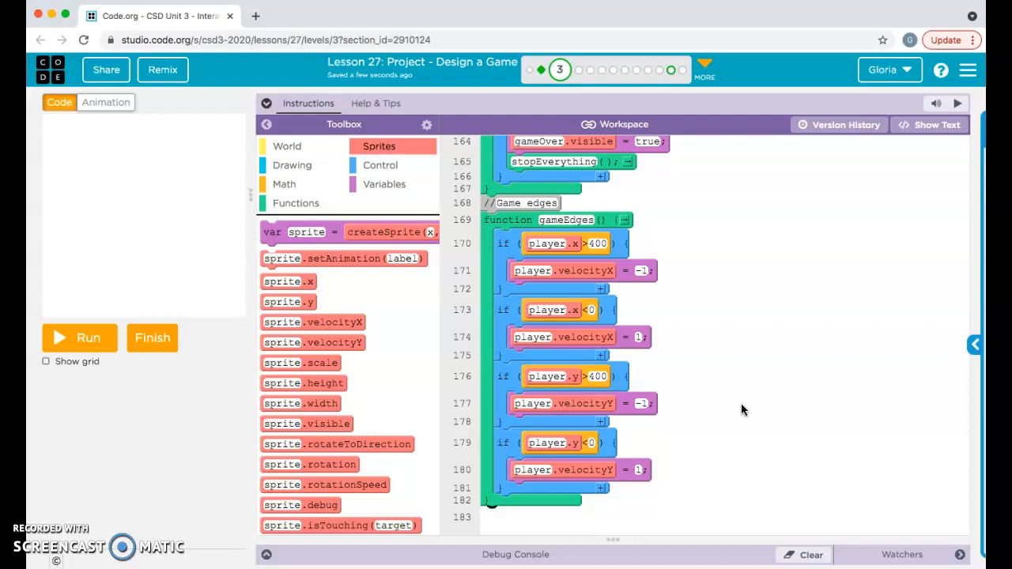
mouse_move(660, 335)
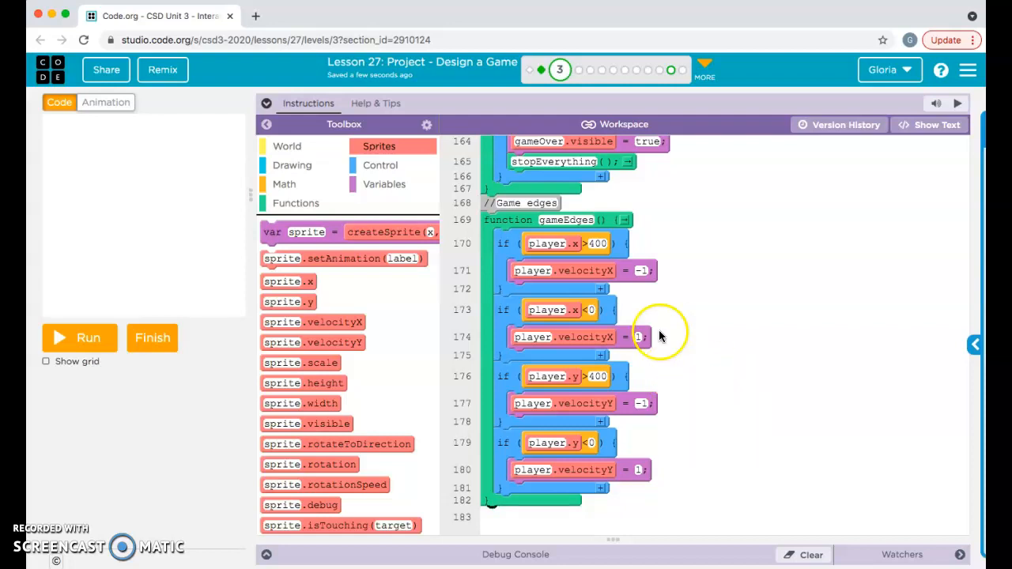
mouse_move(719, 392)
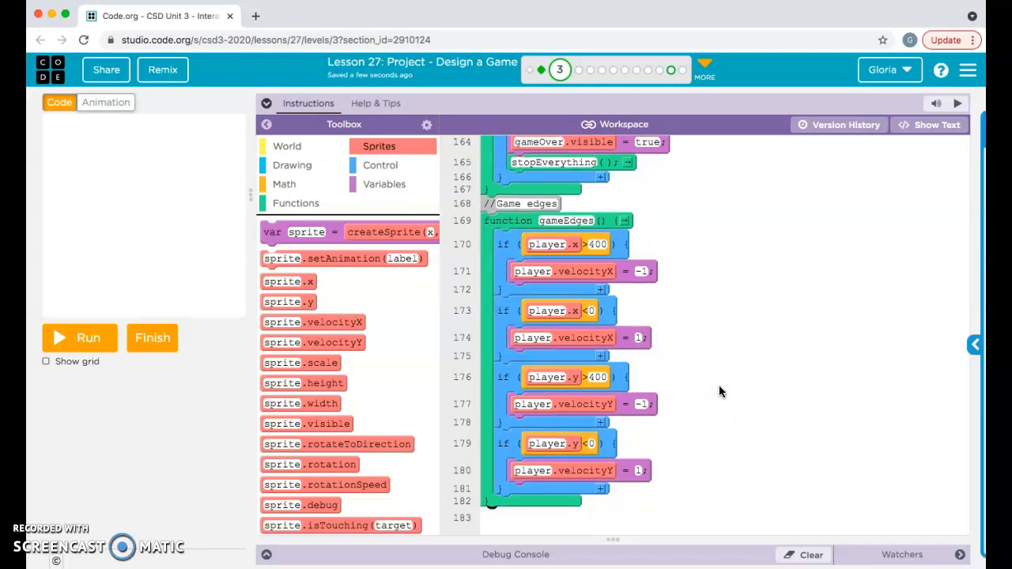
Step: Scroll up to the controlPlayer arrow-key velocity code and setItem1, around lines 58–79
scroll("up", 3)
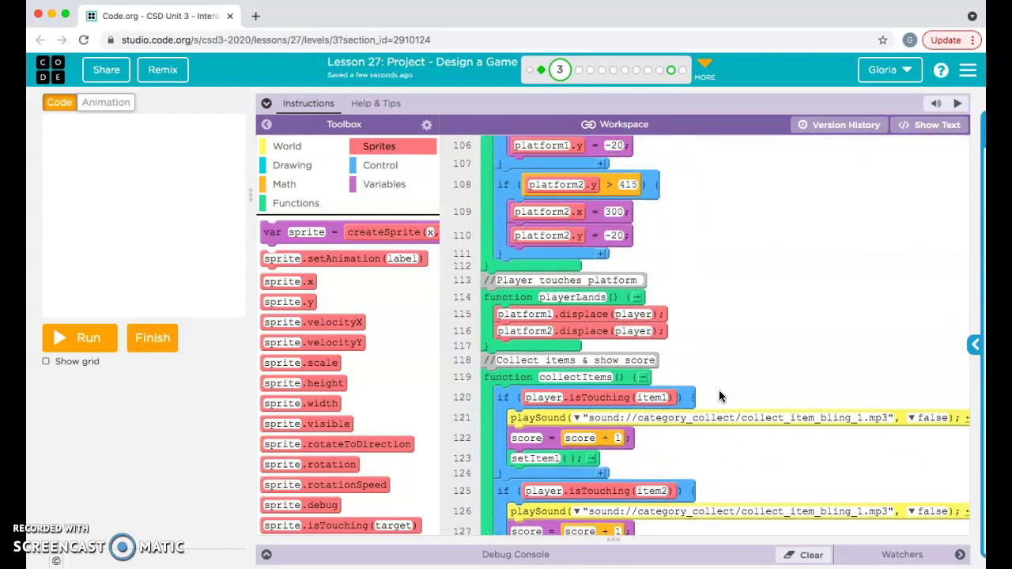
scroll("up", 3)
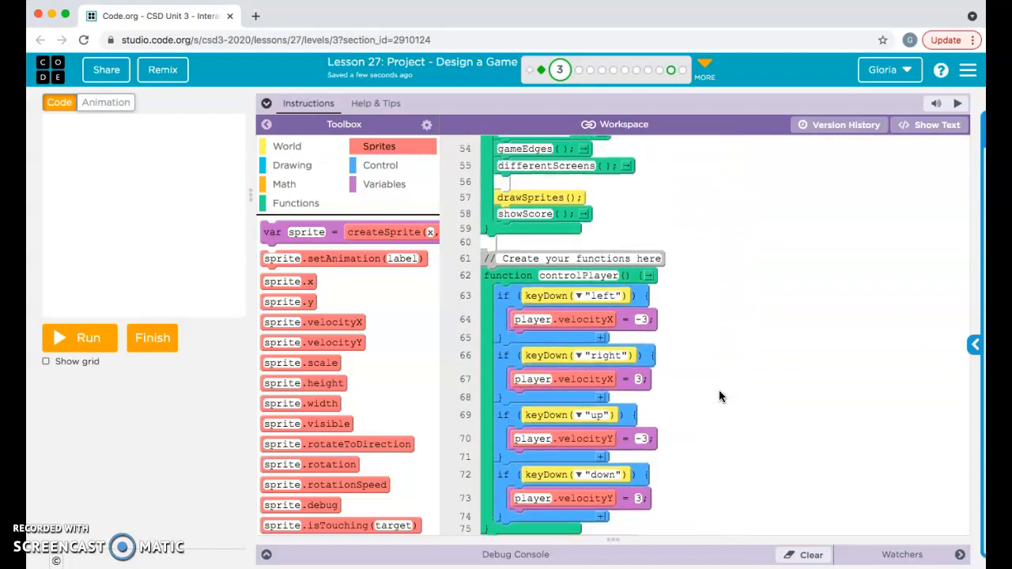
scroll("down", 3)
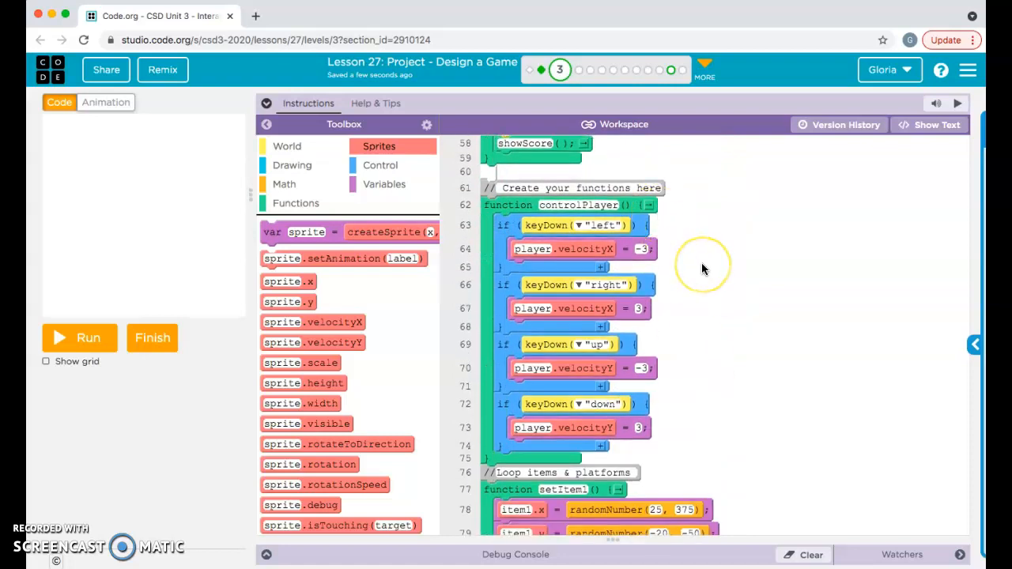
mouse_move(704, 268)
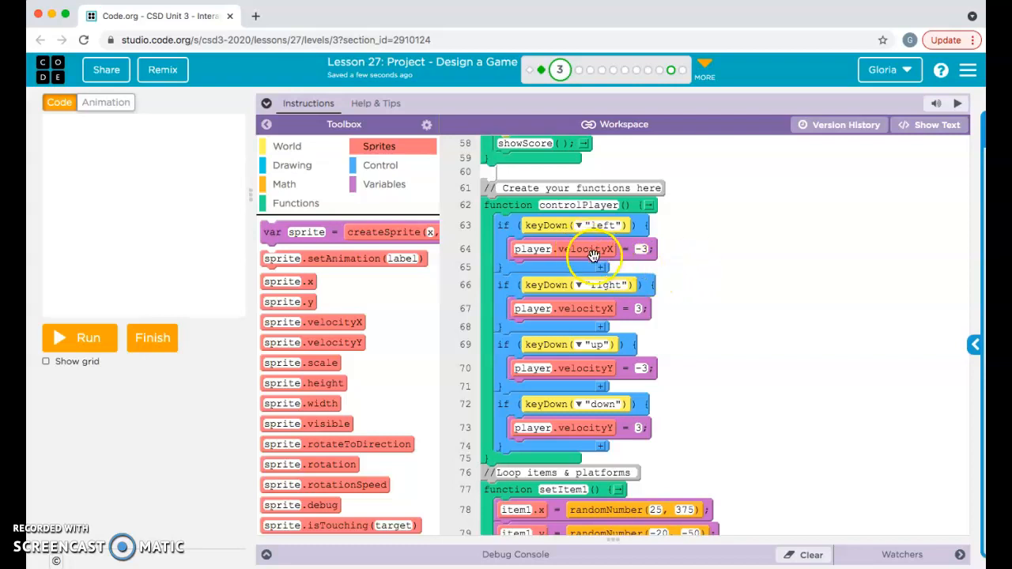
mouse_move(686, 387)
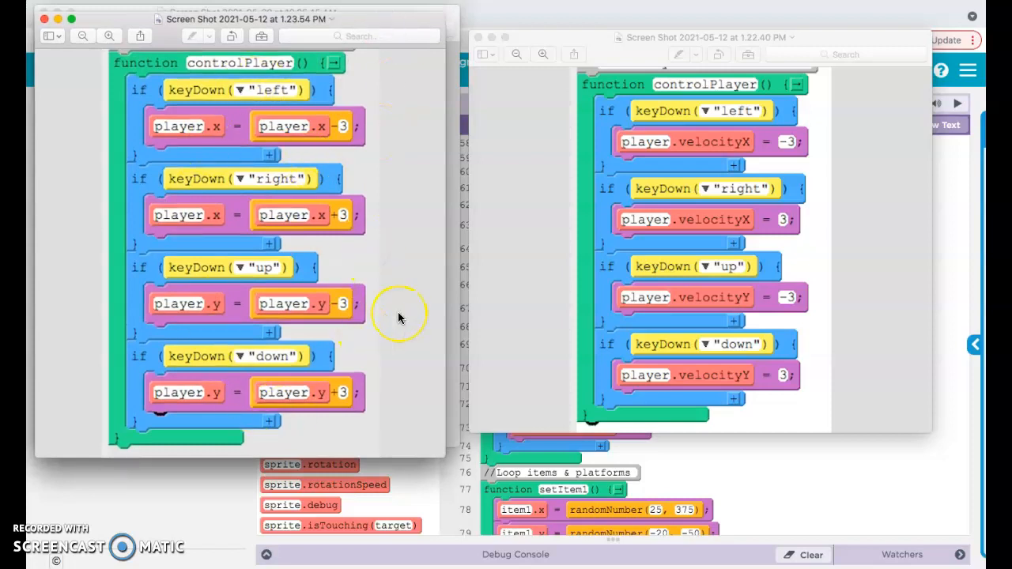
mouse_move(400, 316)
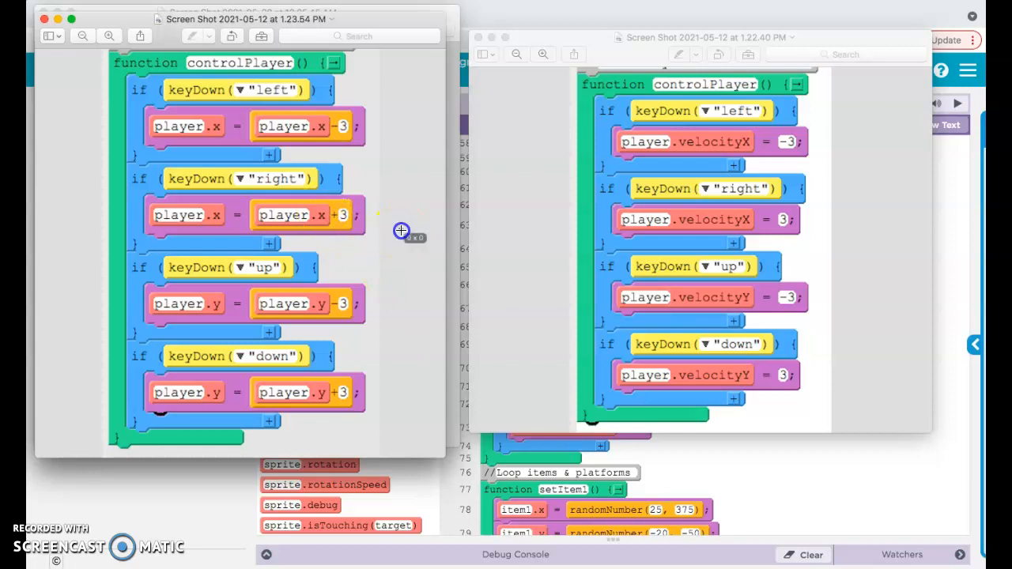
mouse_move(401, 231)
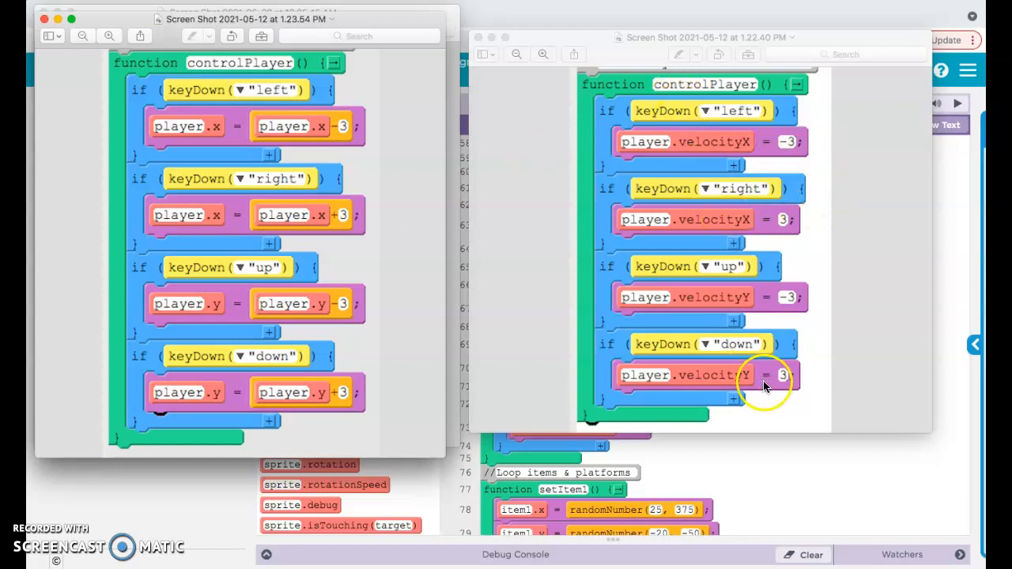
mouse_move(773, 374)
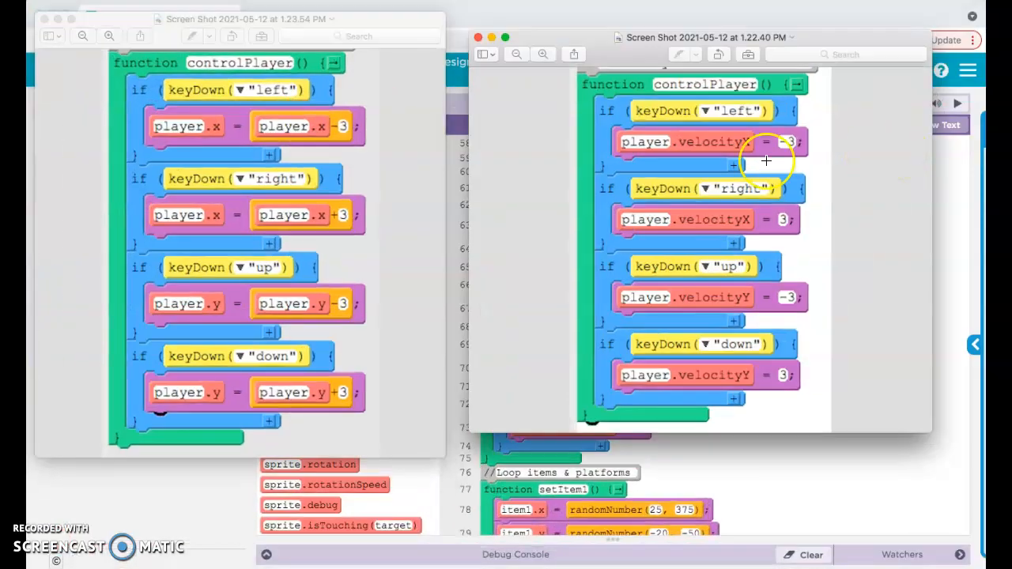
mouse_move(442, 459)
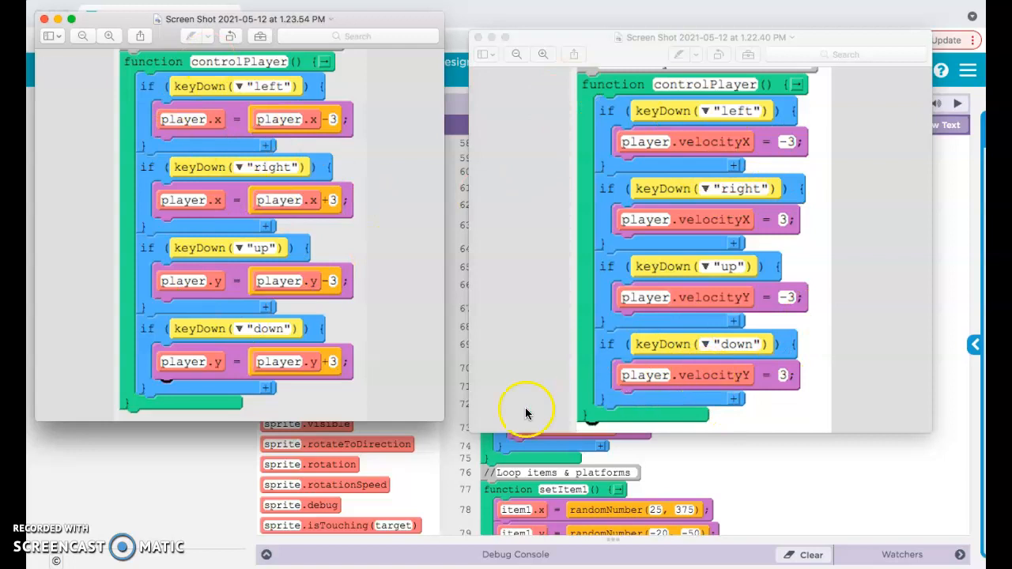
mouse_move(470, 431)
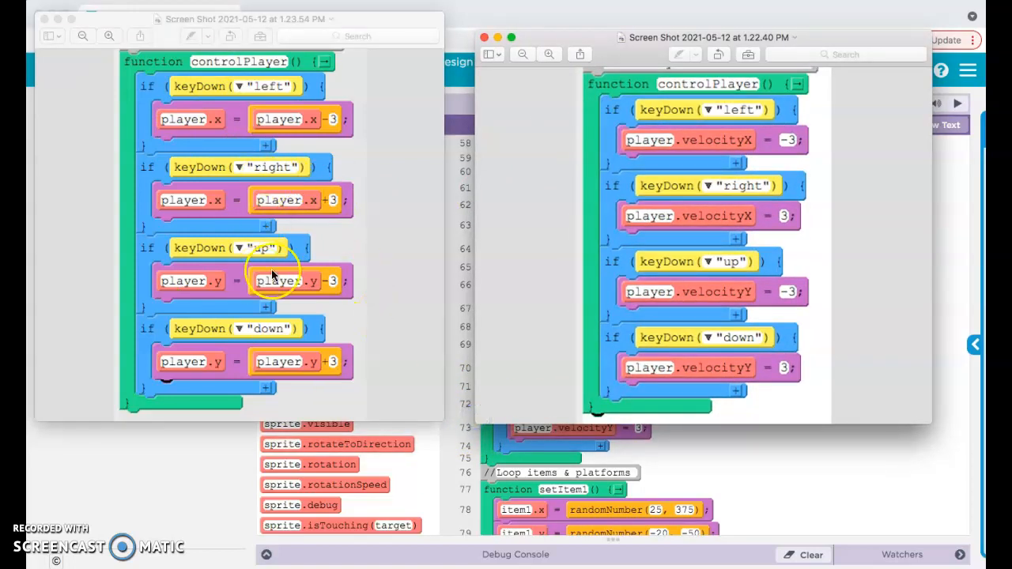
Step: Scroll while comparing the position-based and velocity-based controlPlayer screenshots side by side
scroll("down", 3)
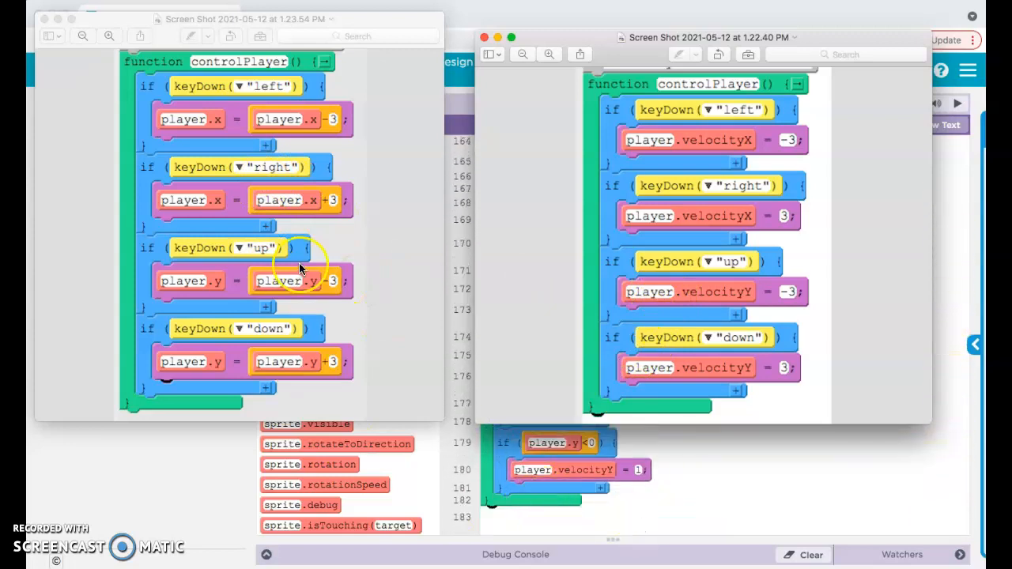
mouse_move(218, 230)
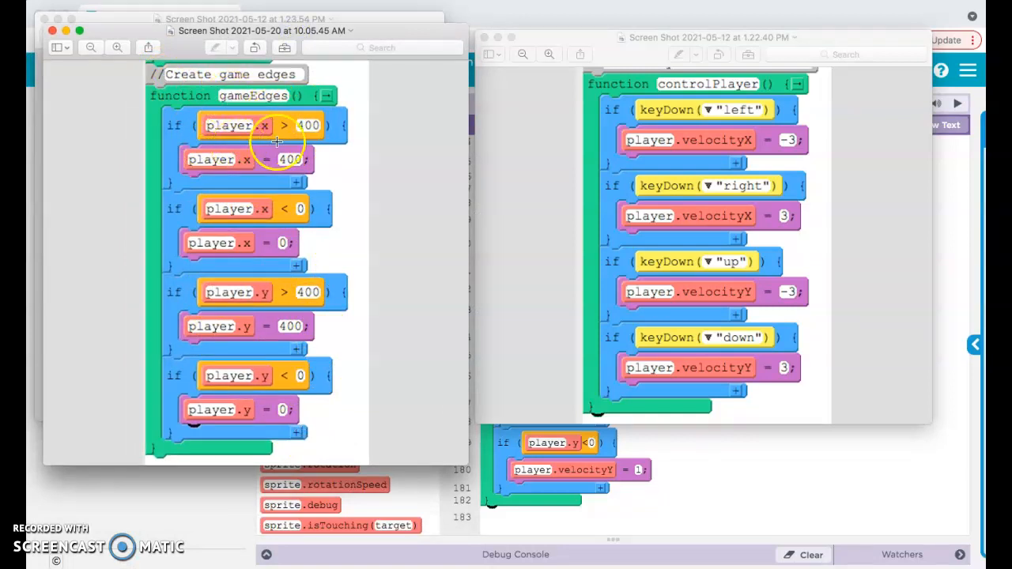
mouse_move(283, 192)
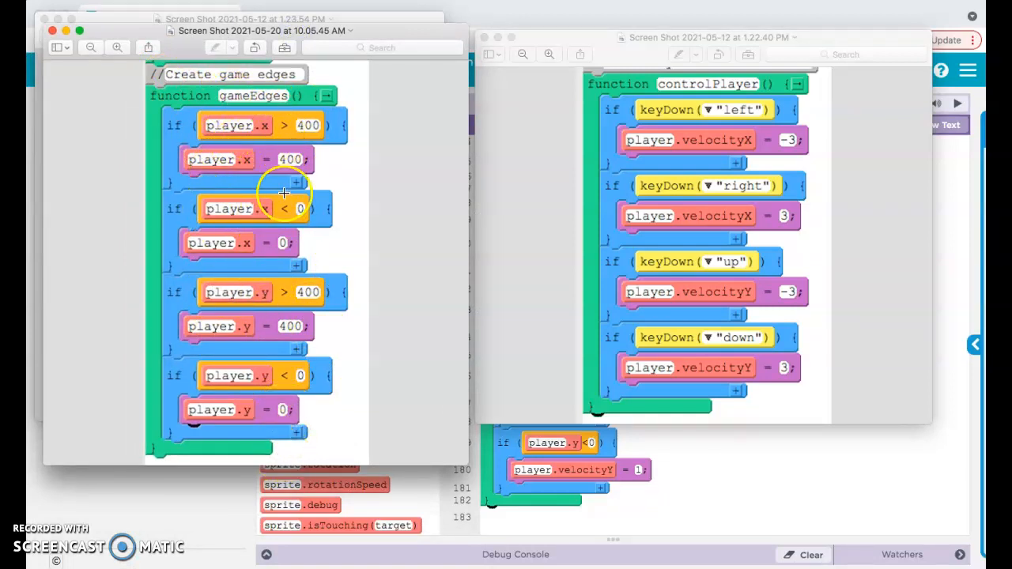
mouse_move(249, 255)
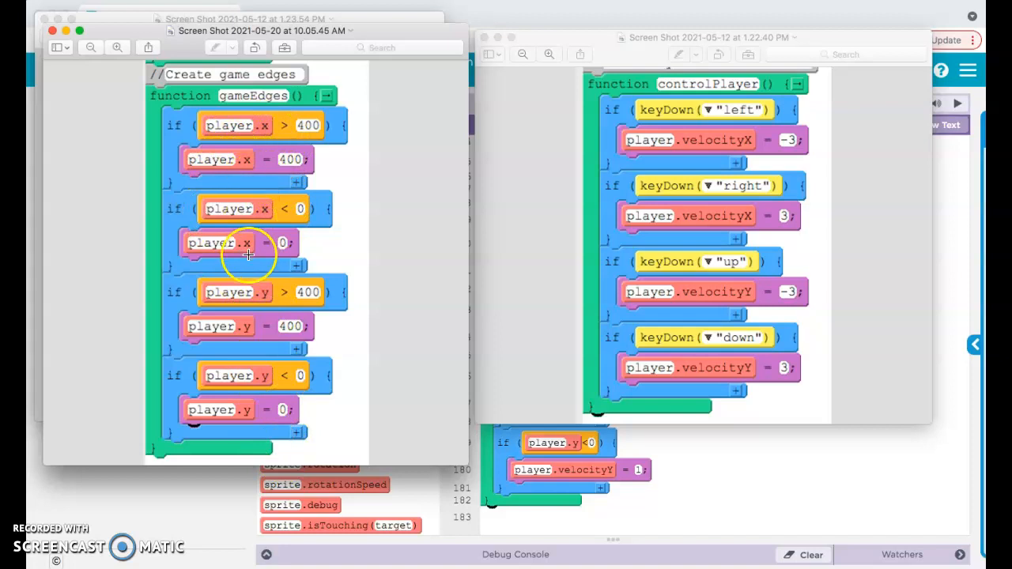
mouse_move(298, 39)
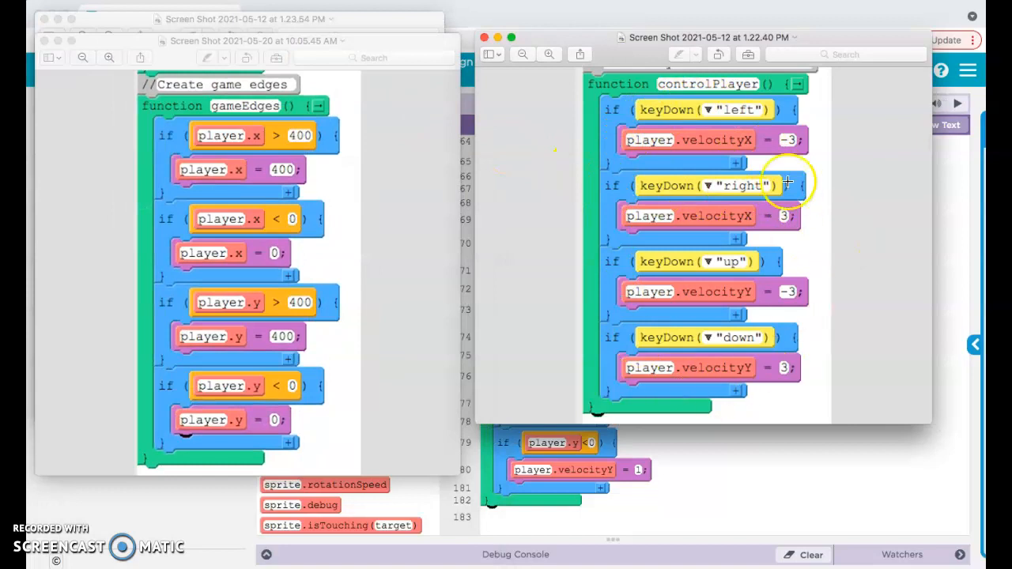
mouse_move(741, 172)
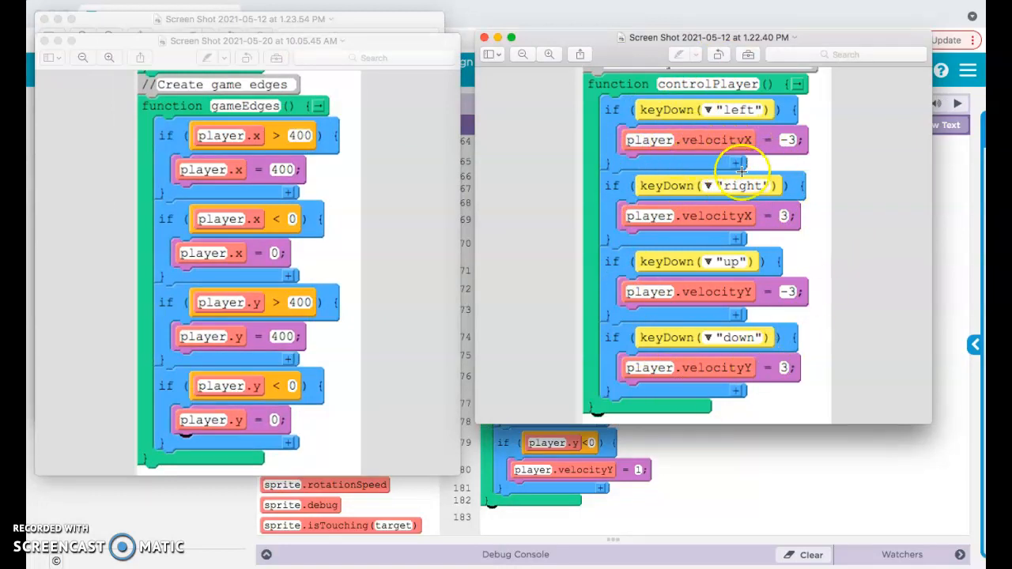
mouse_move(692, 382)
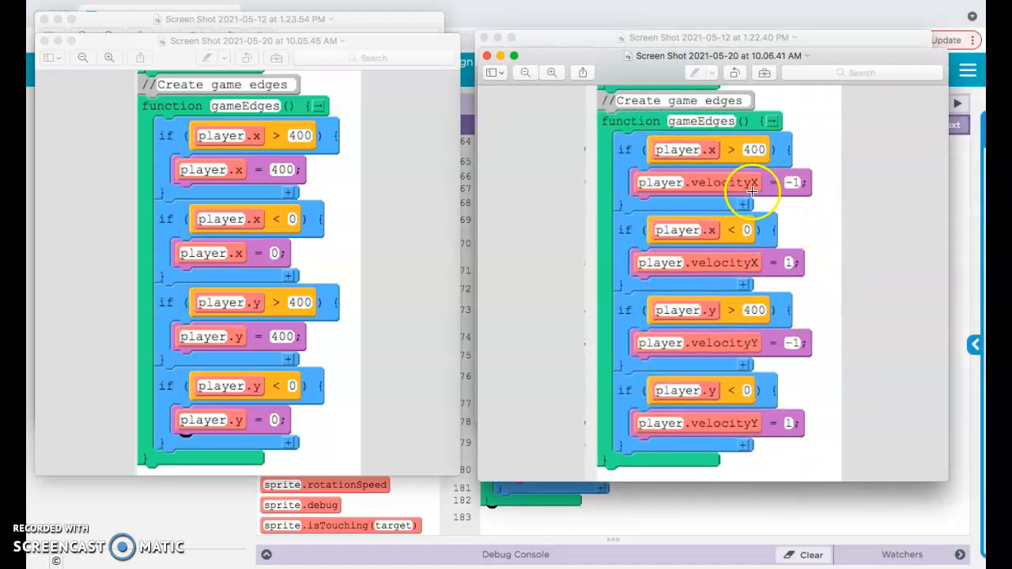
mouse_move(787, 197)
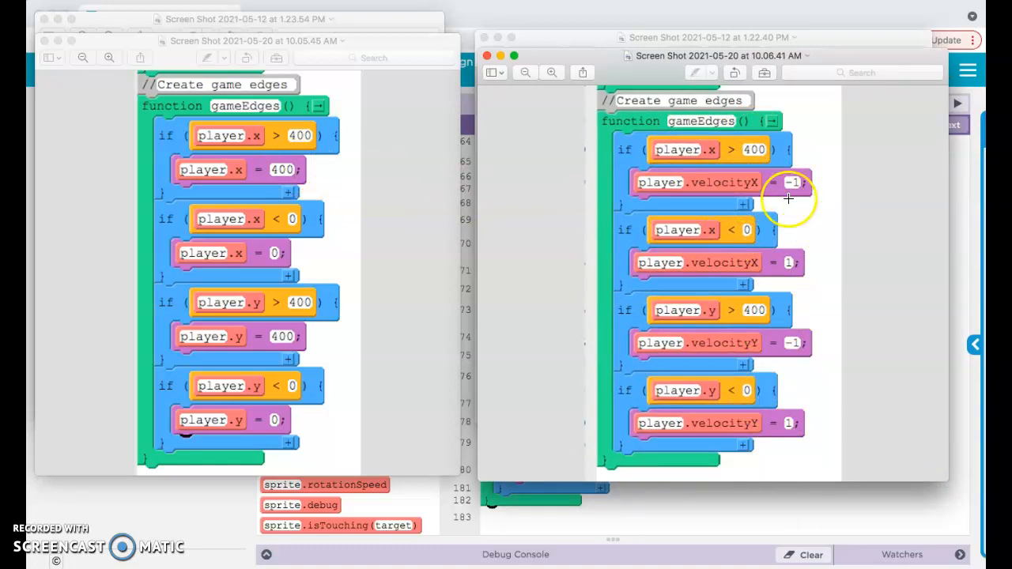
mouse_move(791, 433)
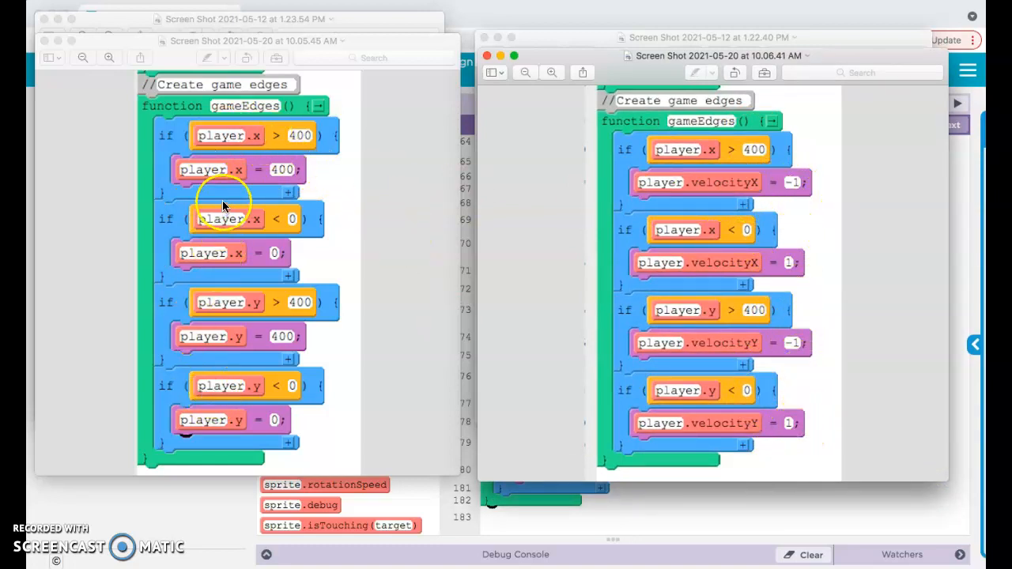
mouse_move(261, 139)
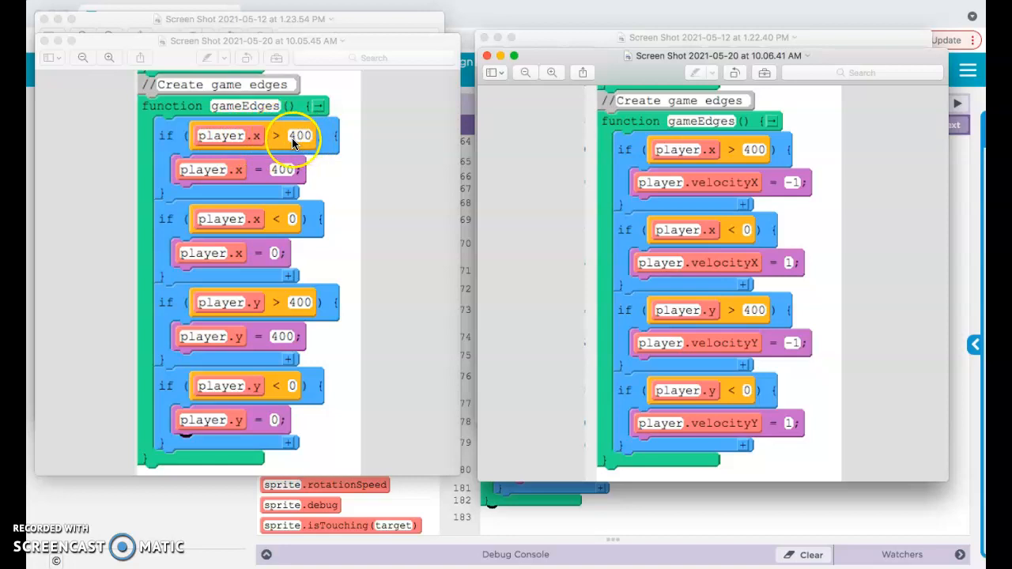
mouse_move(308, 177)
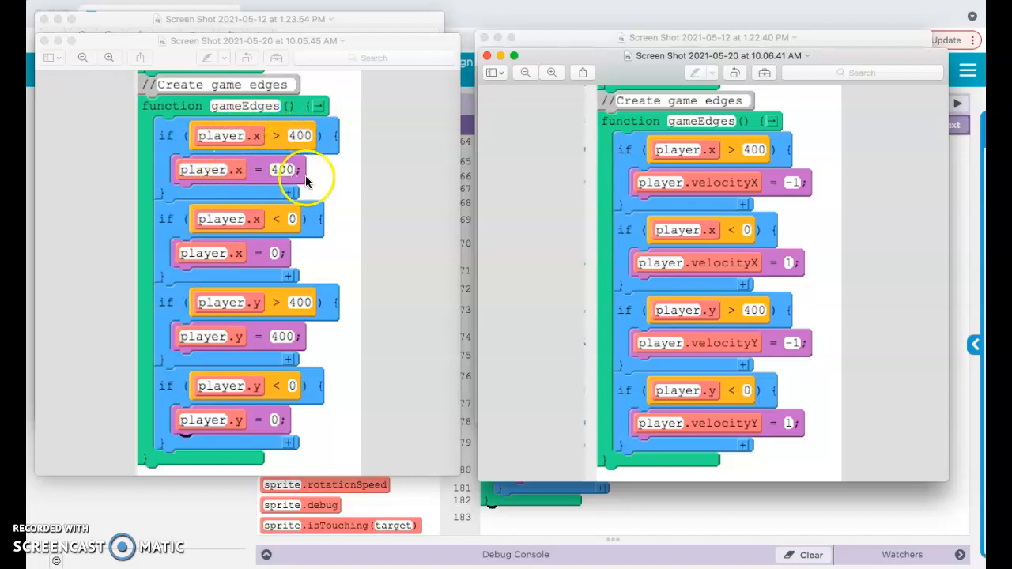
mouse_move(312, 158)
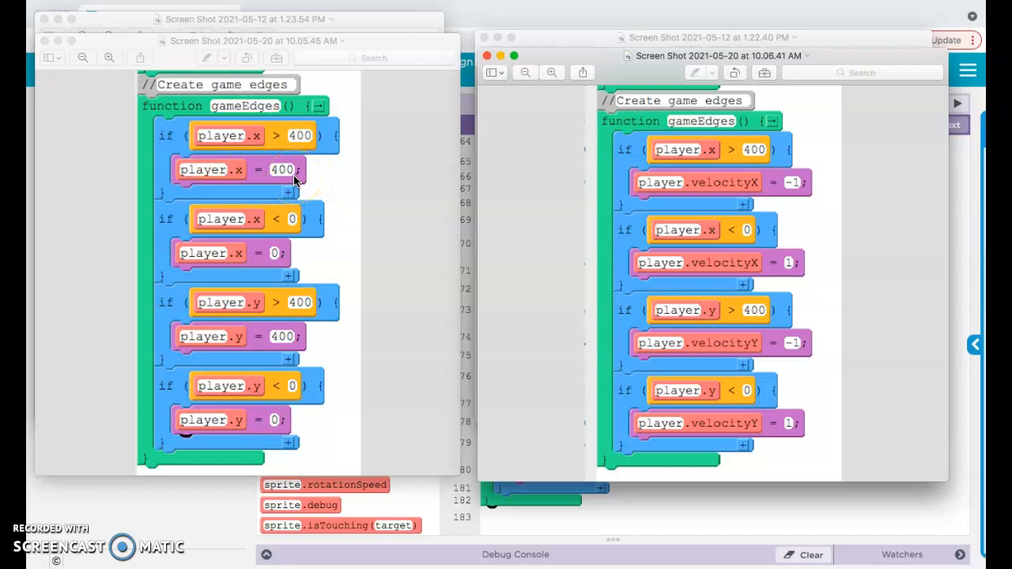
mouse_move(283, 222)
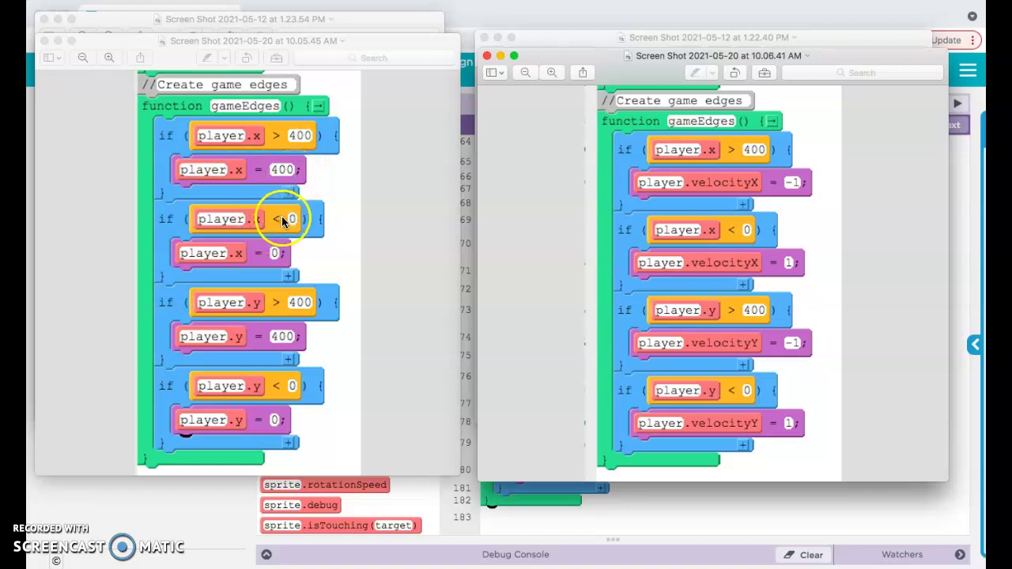
mouse_move(265, 225)
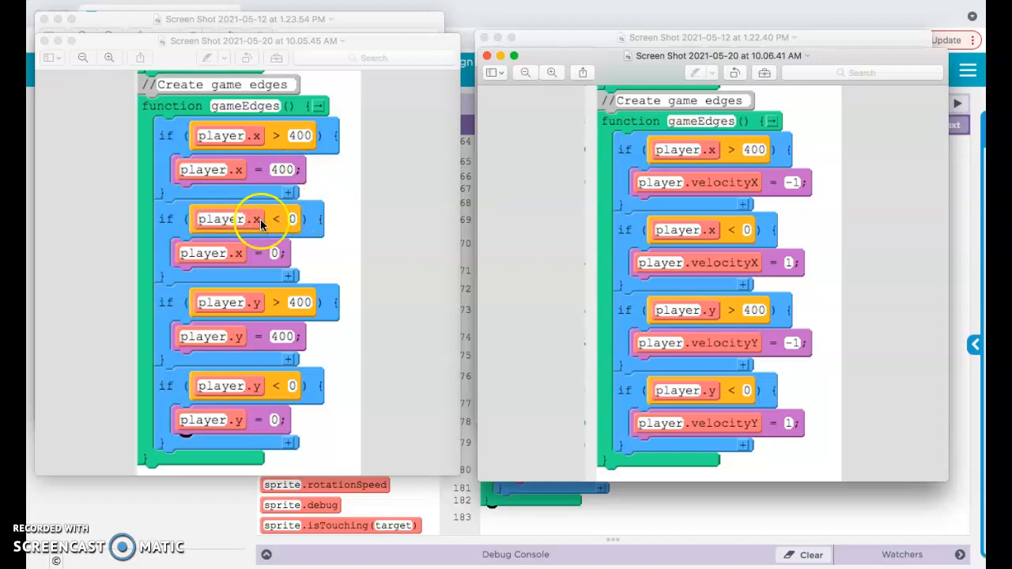
mouse_move(284, 268)
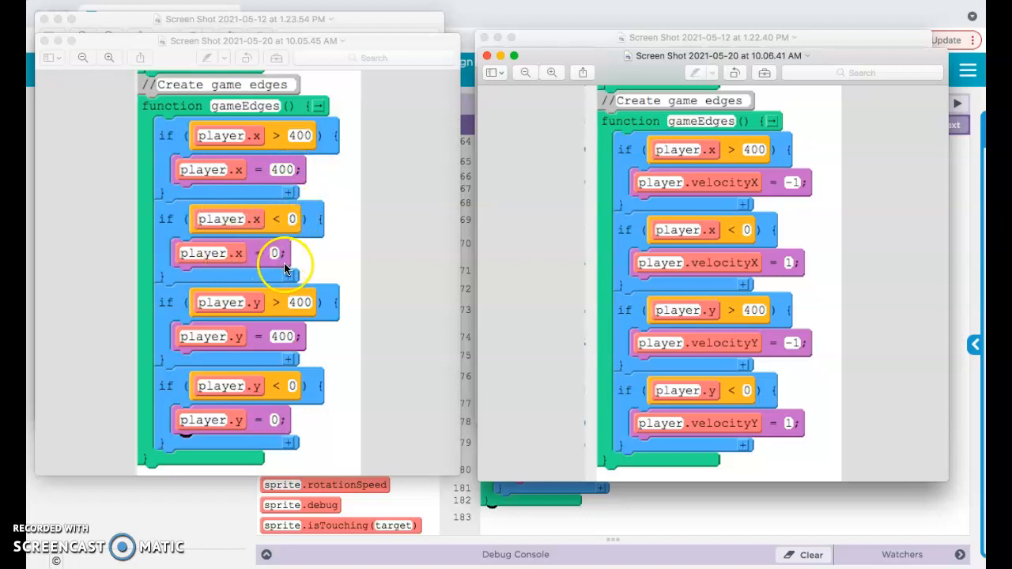
mouse_move(237, 284)
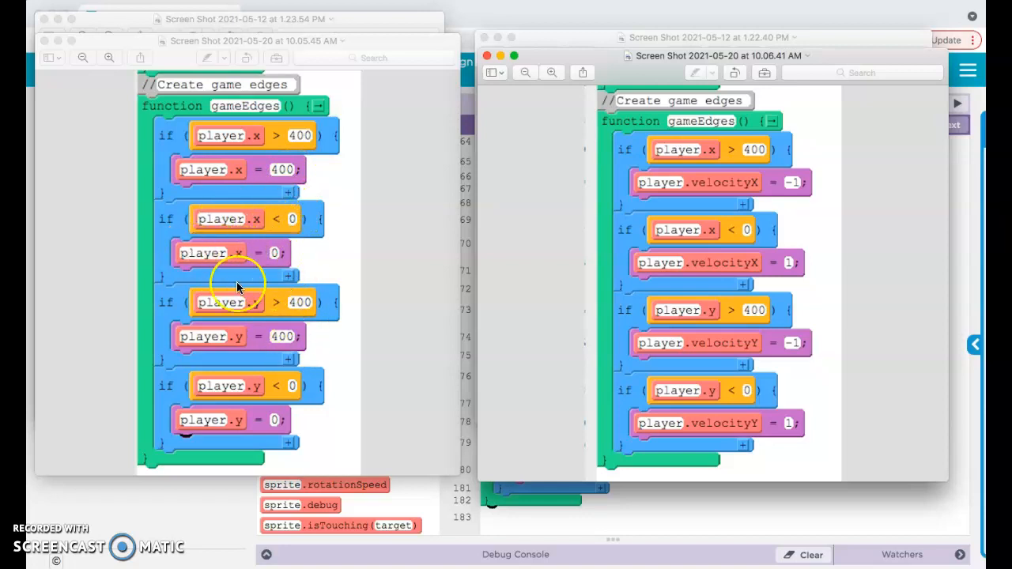
mouse_move(536, 234)
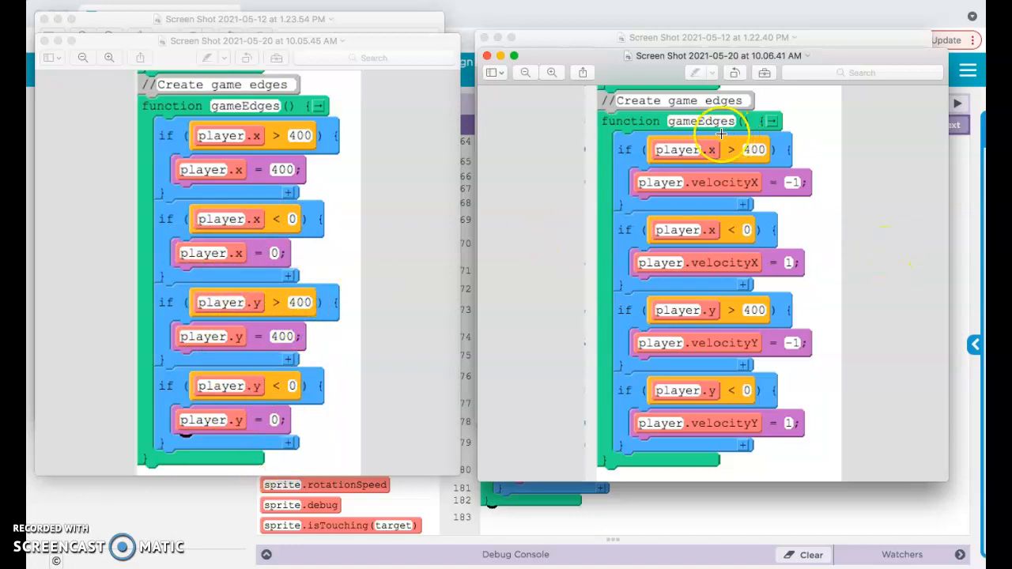
mouse_move(711, 154)
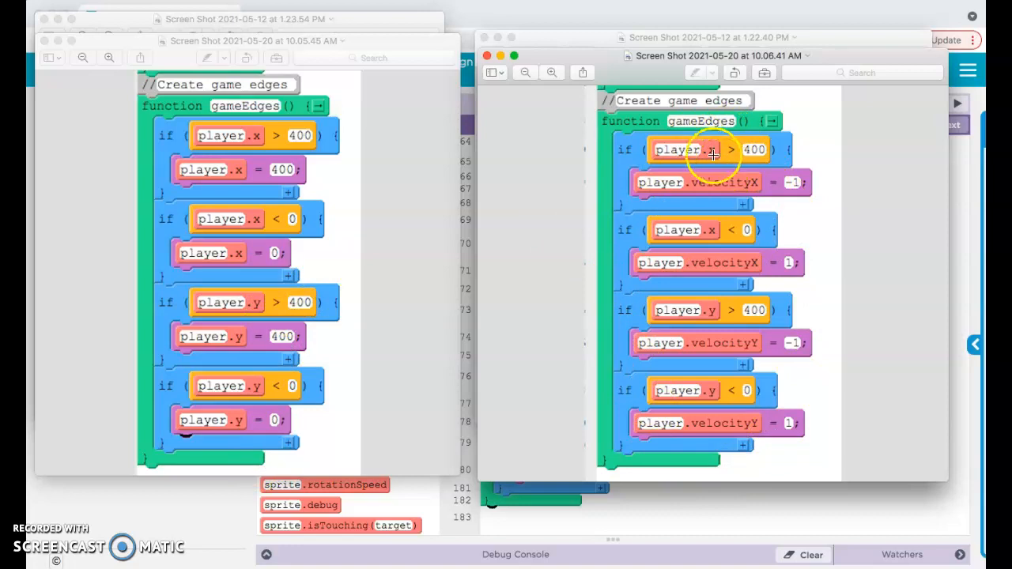
mouse_move(747, 148)
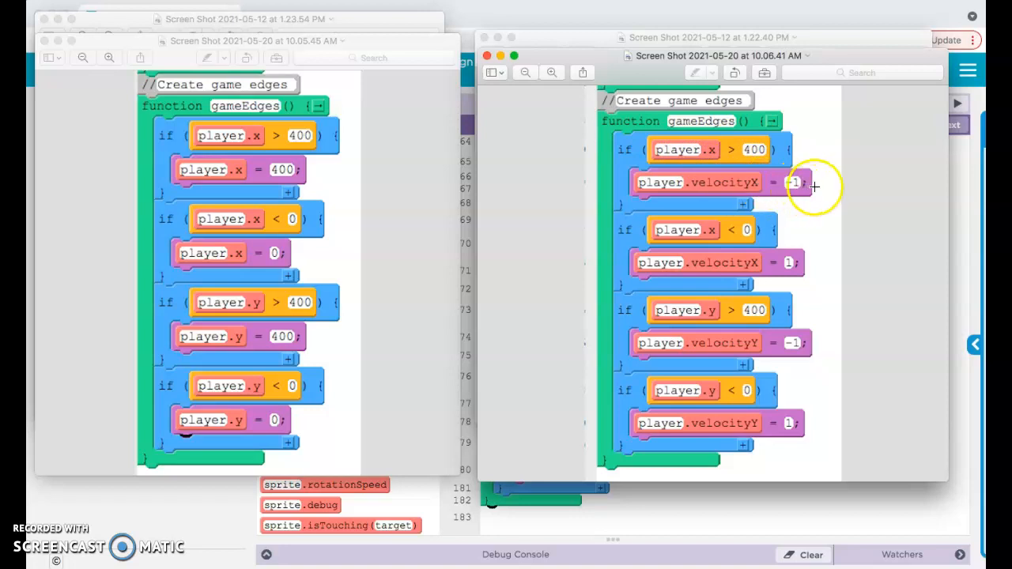
mouse_move(827, 184)
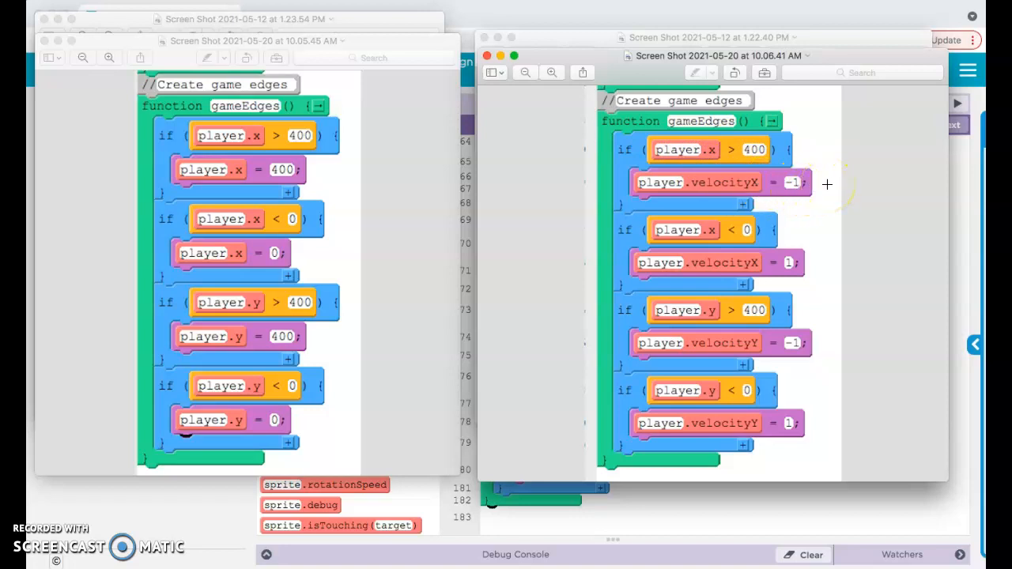
mouse_move(765, 188)
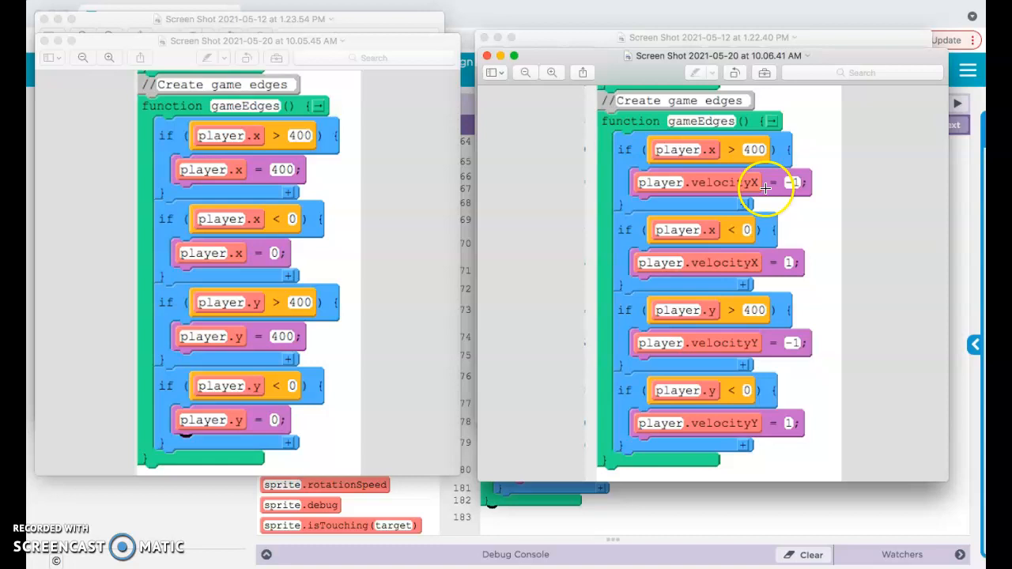
mouse_move(741, 230)
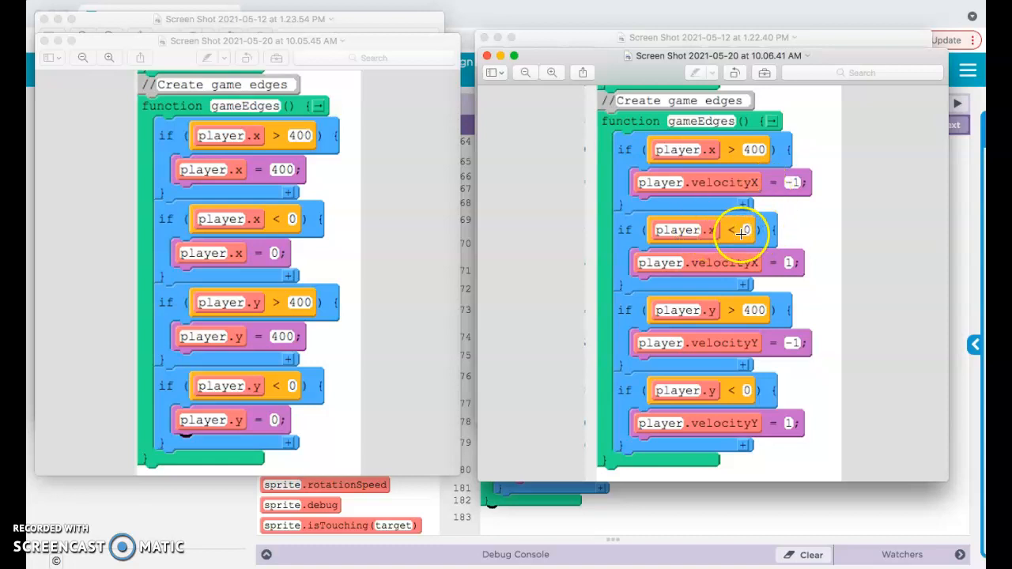
mouse_move(765, 265)
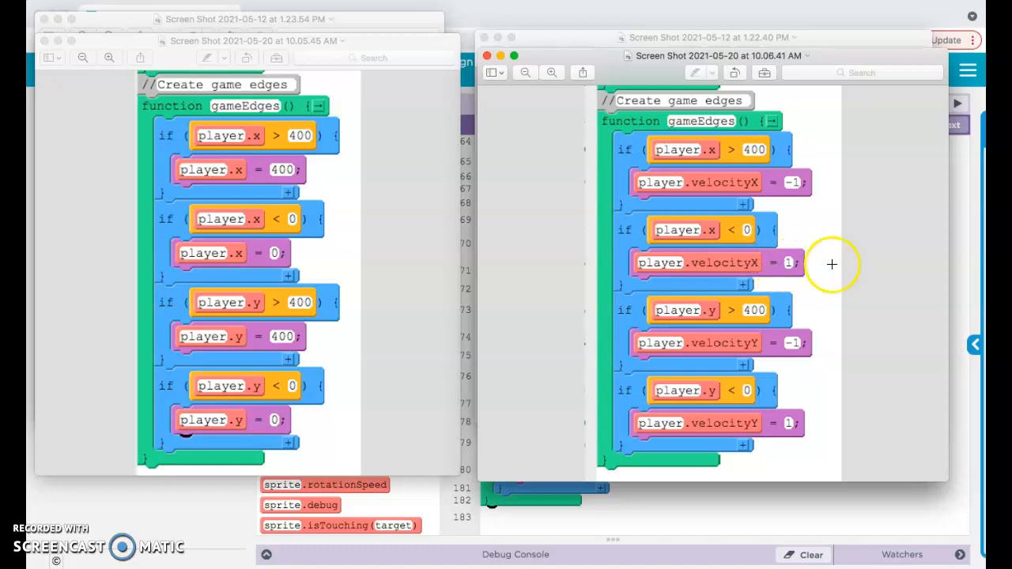
mouse_move(723, 311)
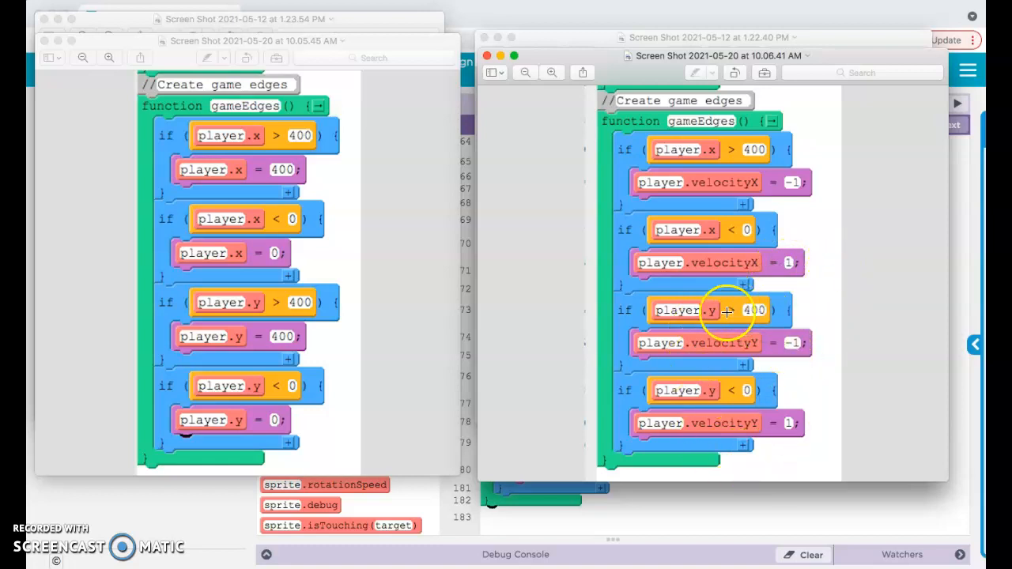
mouse_move(599, 26)
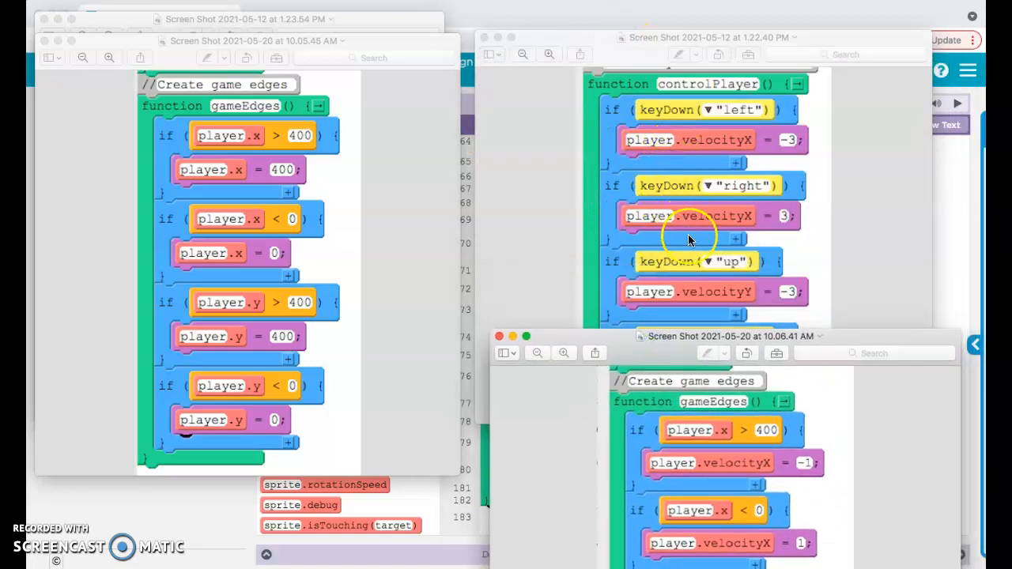
mouse_move(814, 336)
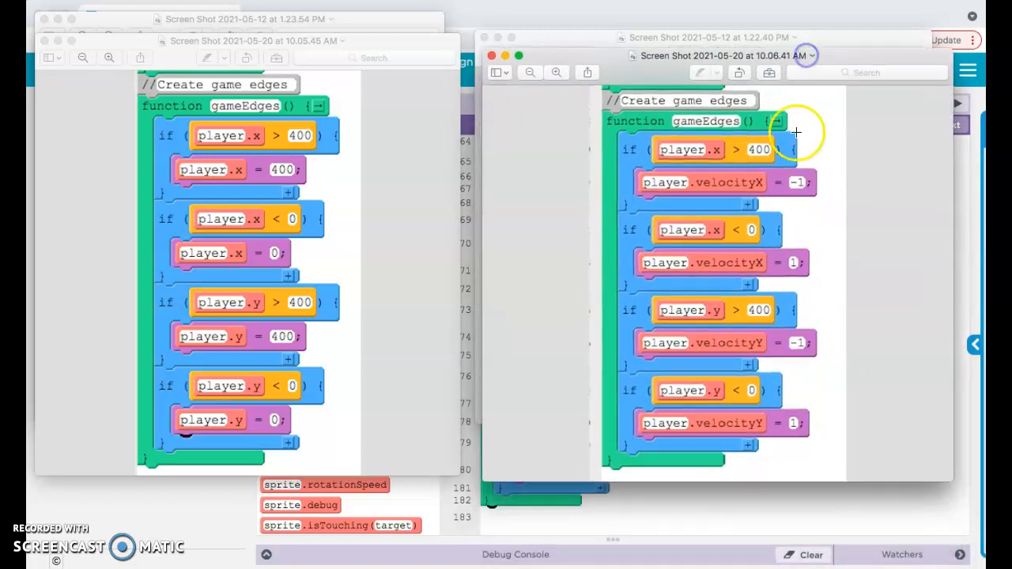
mouse_move(330, 132)
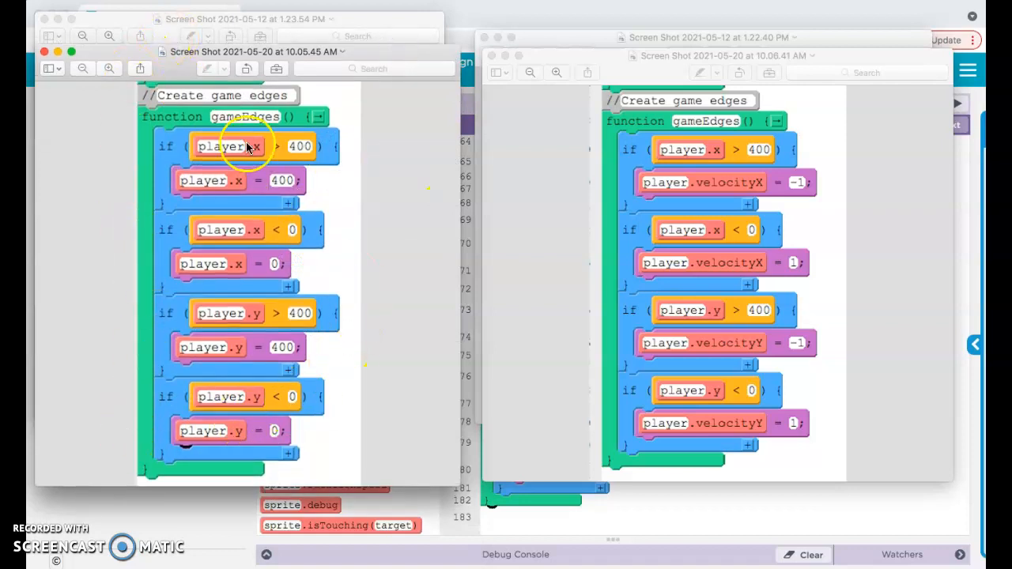
mouse_move(204, 412)
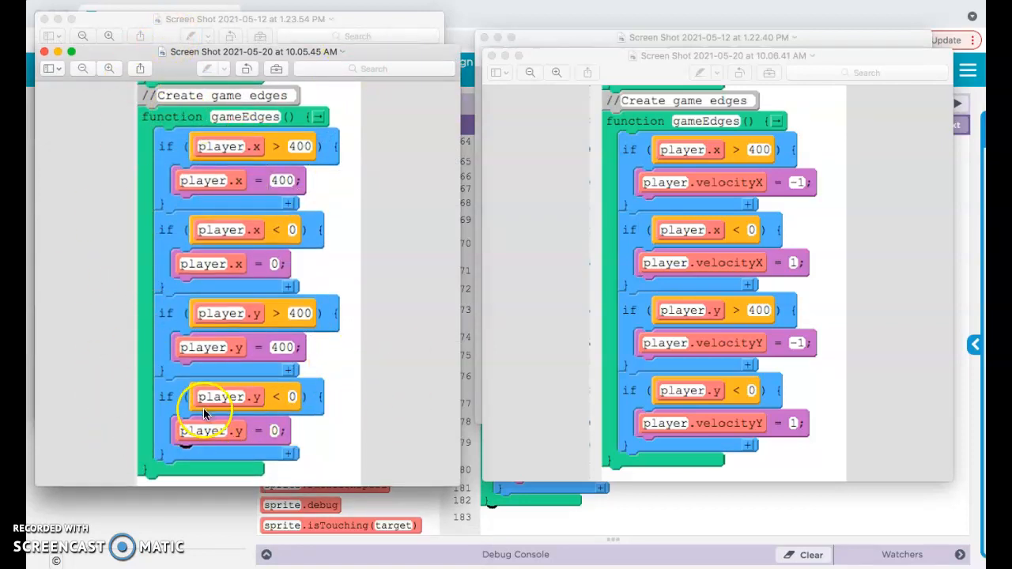
mouse_move(309, 340)
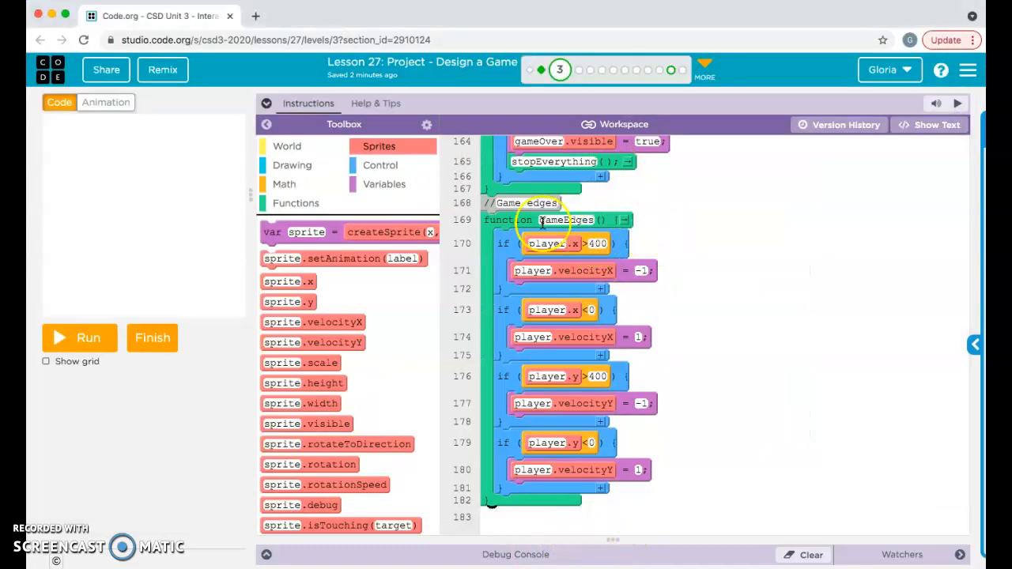
mouse_move(542, 203)
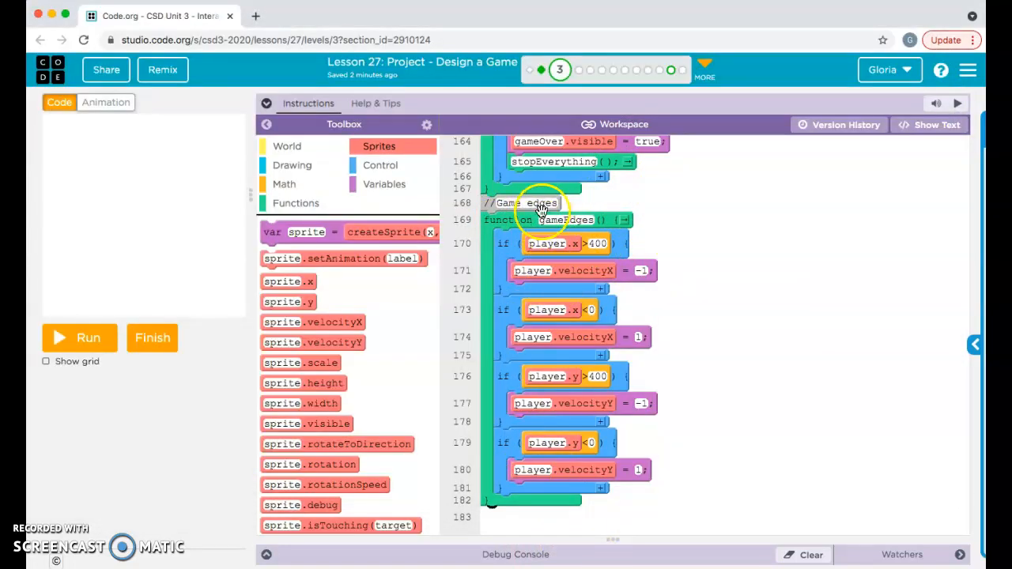
mouse_move(462, 225)
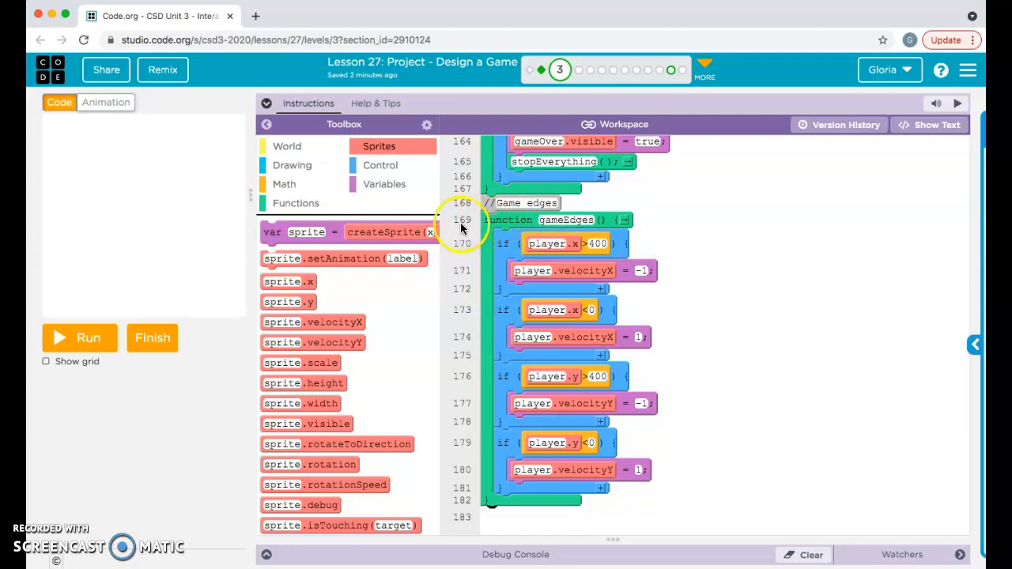
mouse_move(495, 244)
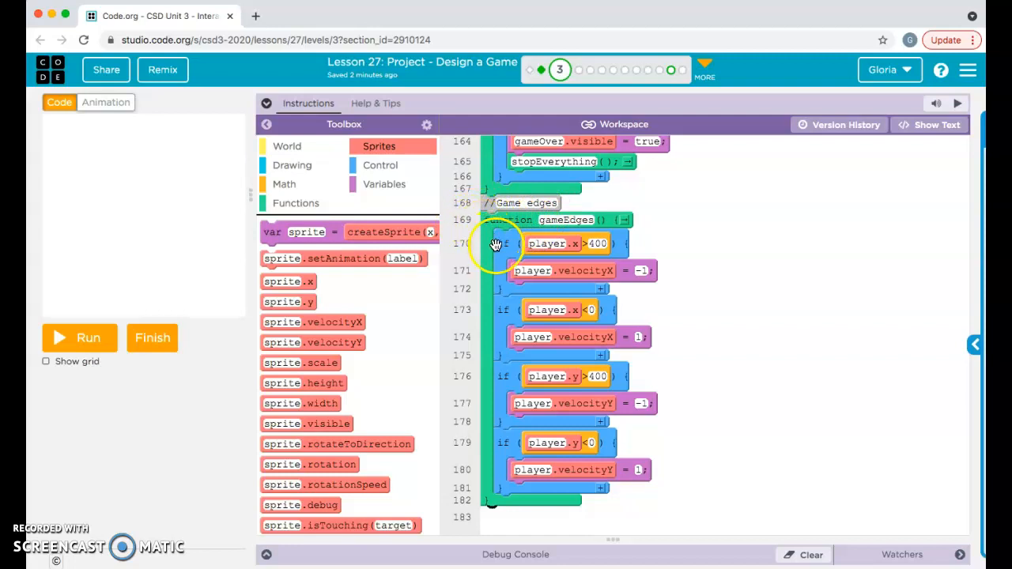
mouse_move(494, 253)
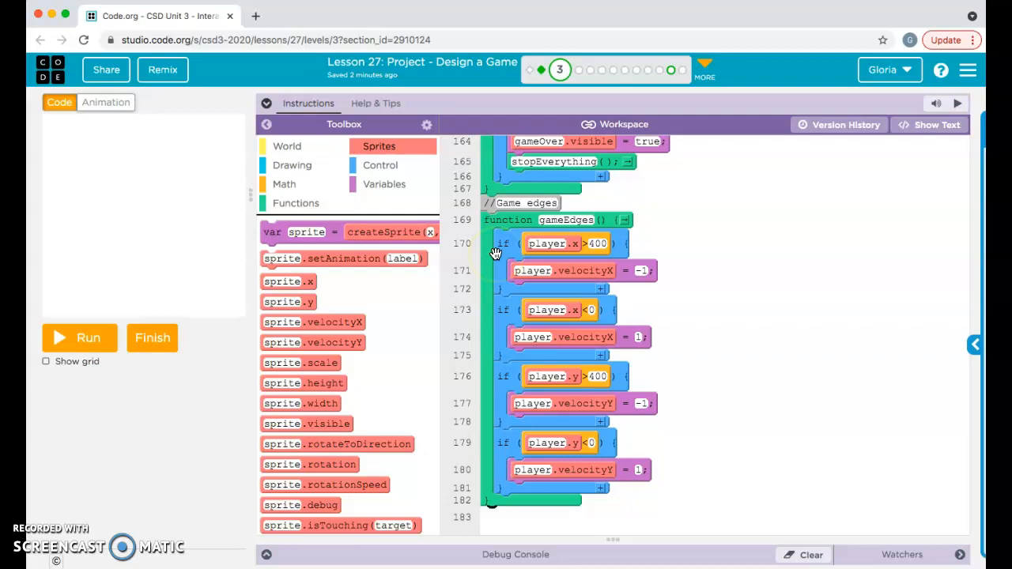
mouse_move(491, 282)
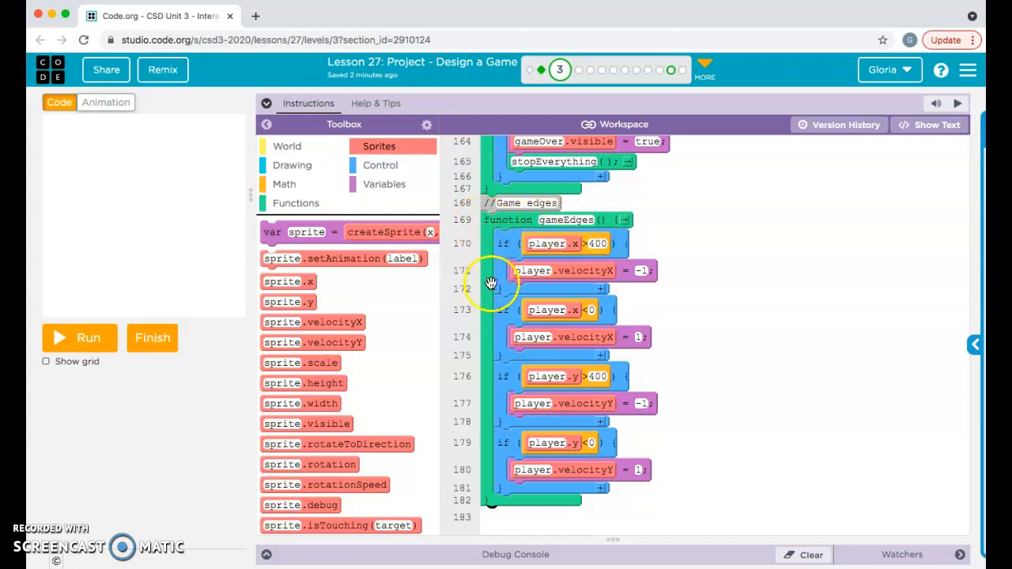
Step: Scroll up to the draw function and grab gameEdges() to move it below differentScreens()
scroll("up", 3)
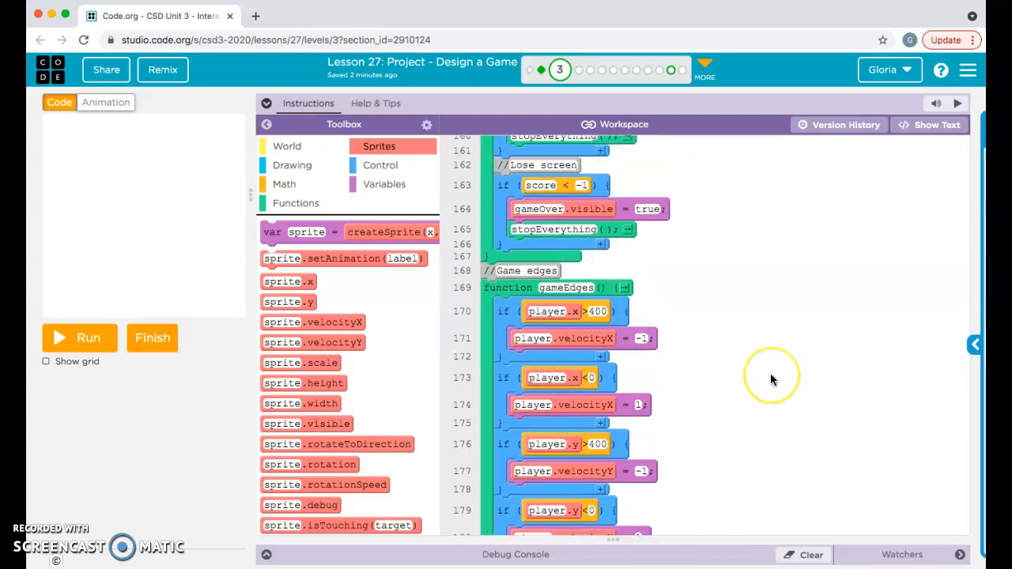
scroll("up", 3)
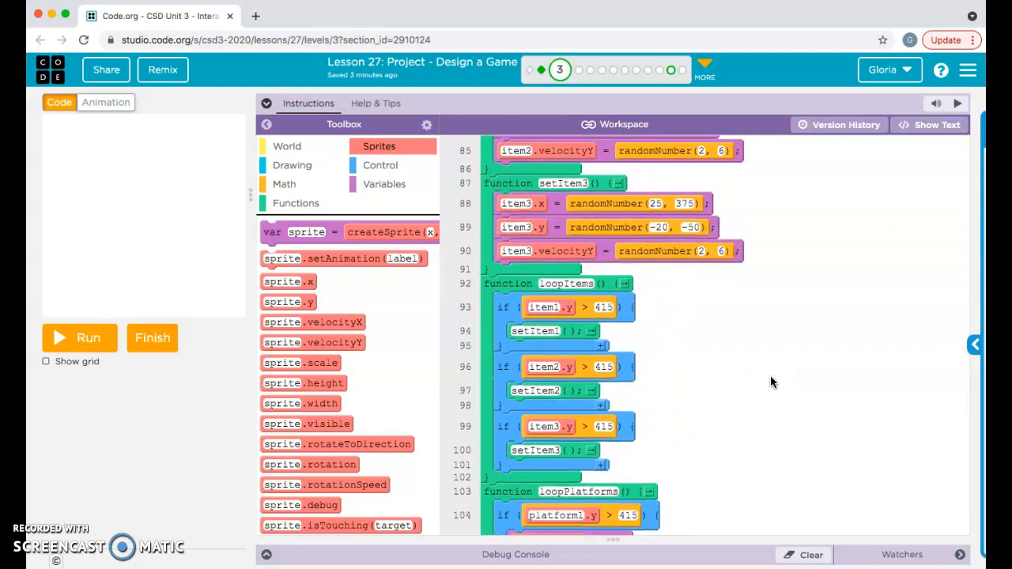
scroll("up", 3)
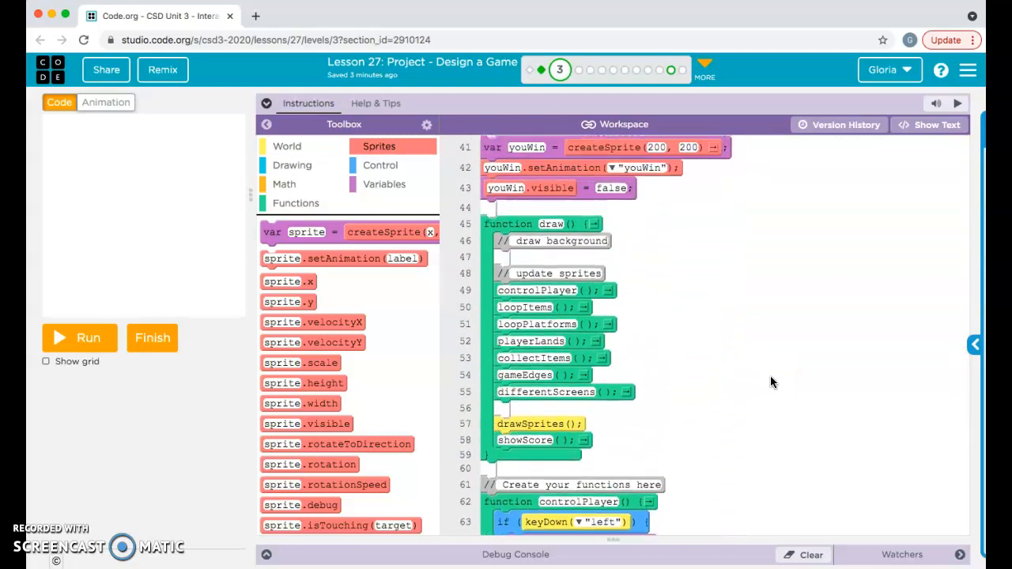
scroll("down", 3)
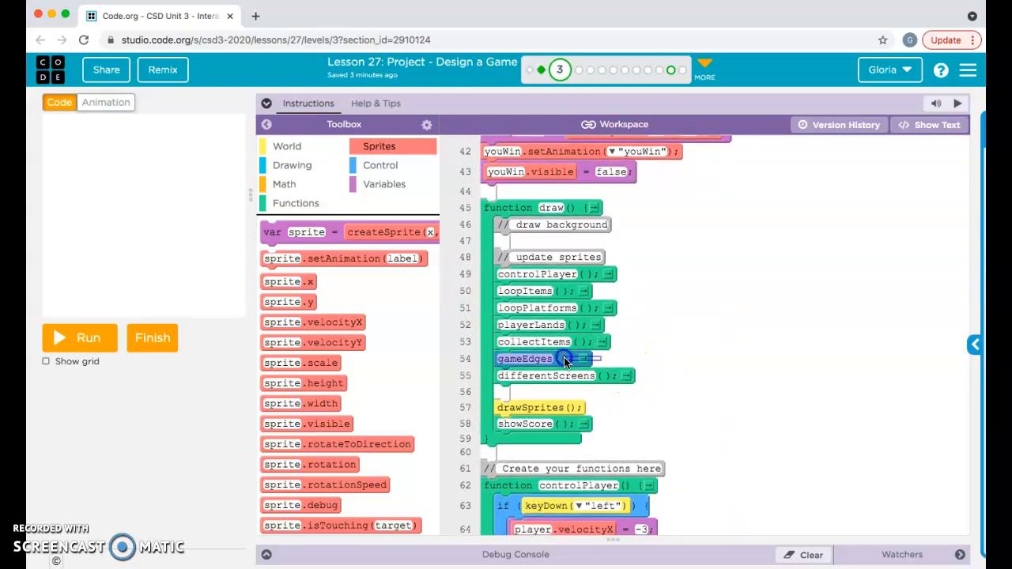
left_click(296, 203)
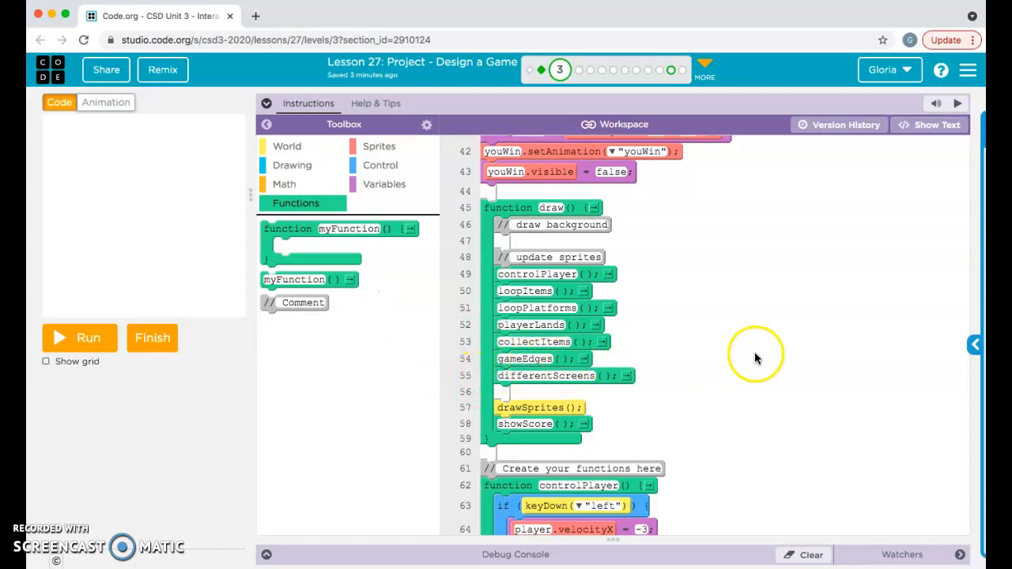
mouse_move(838, 385)
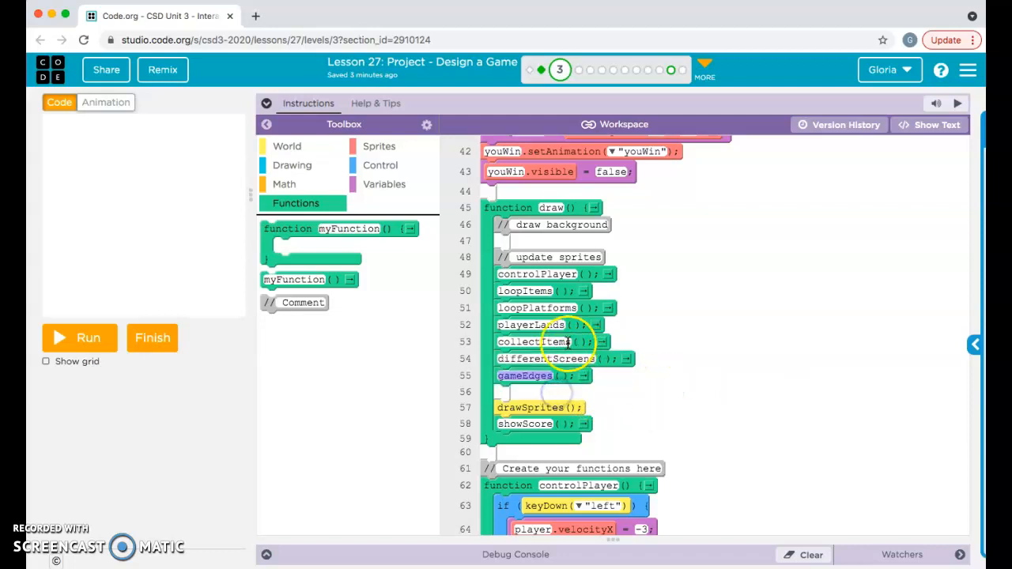
mouse_move(625, 377)
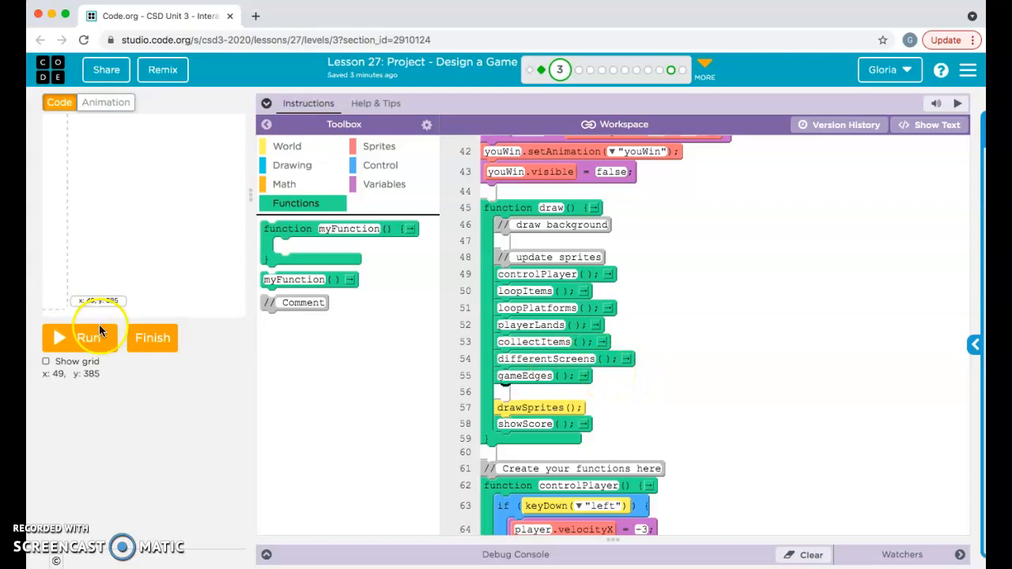
left_click(79, 338)
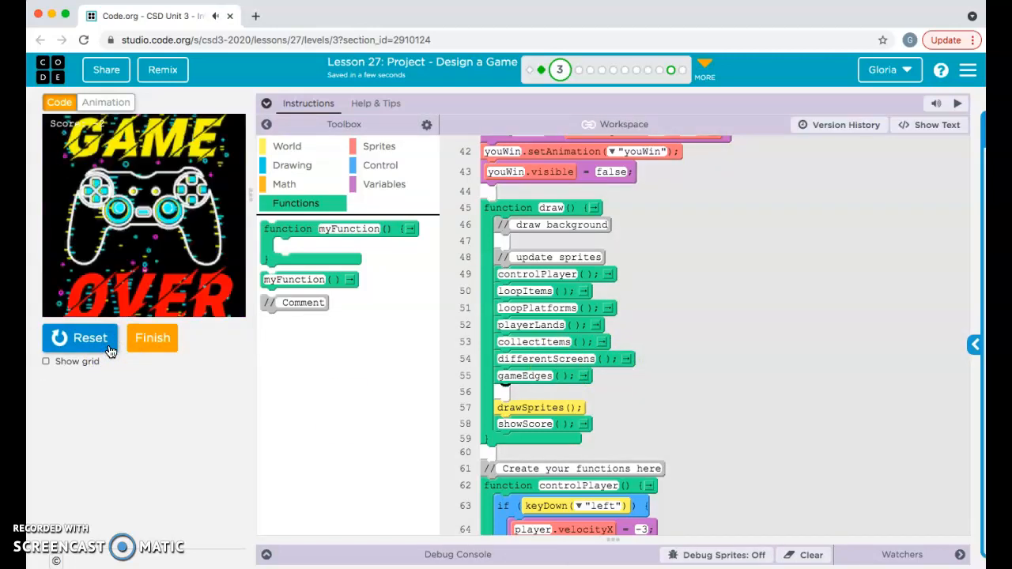
left_click(79, 338)
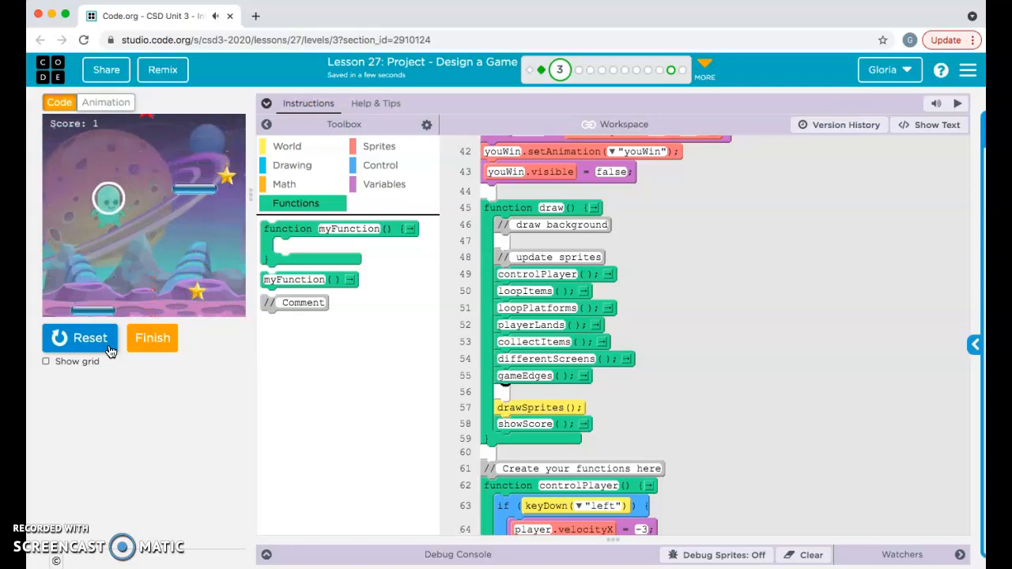
left_click(79, 338)
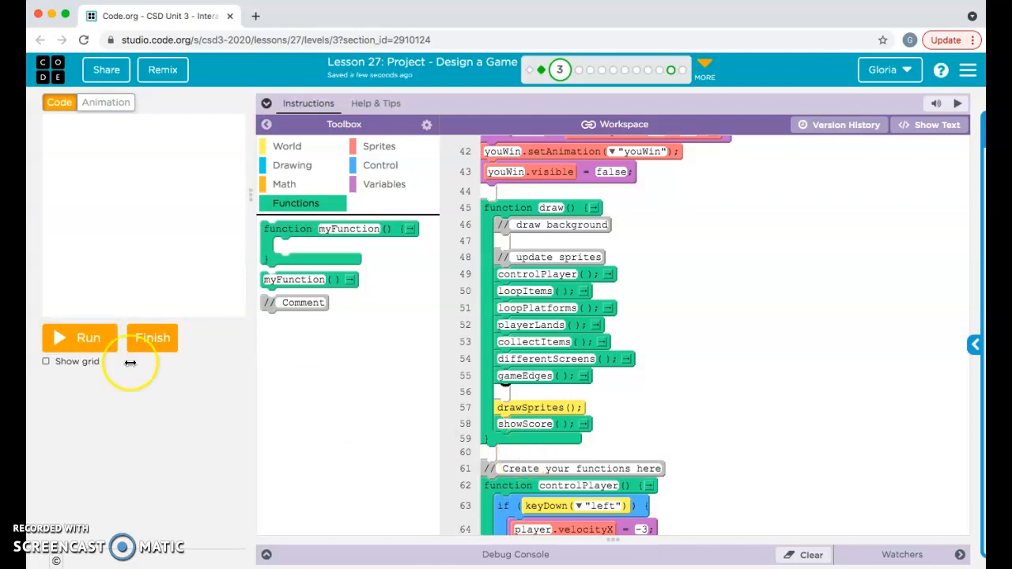
left_click(79, 337)
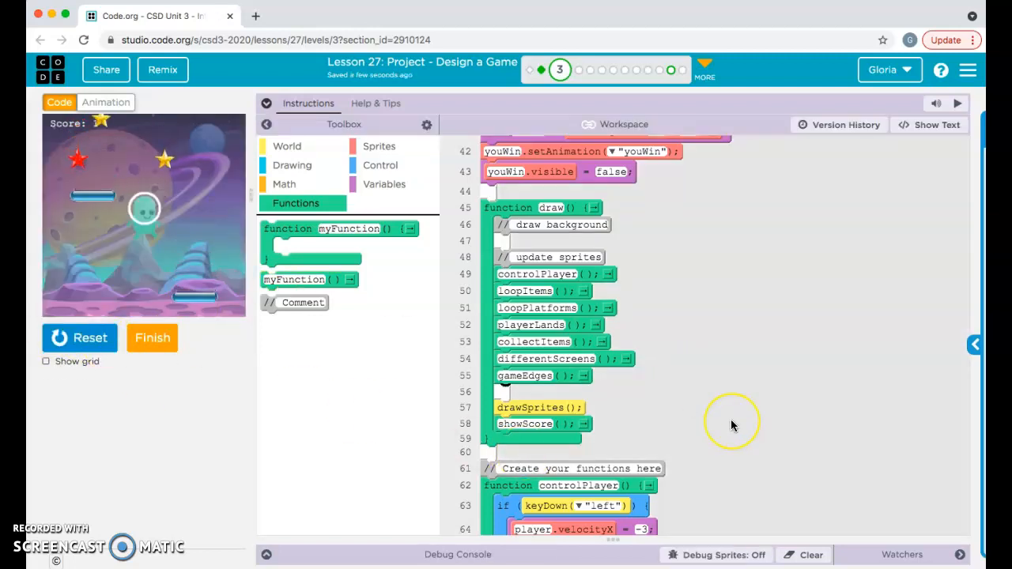
left_click(80, 337)
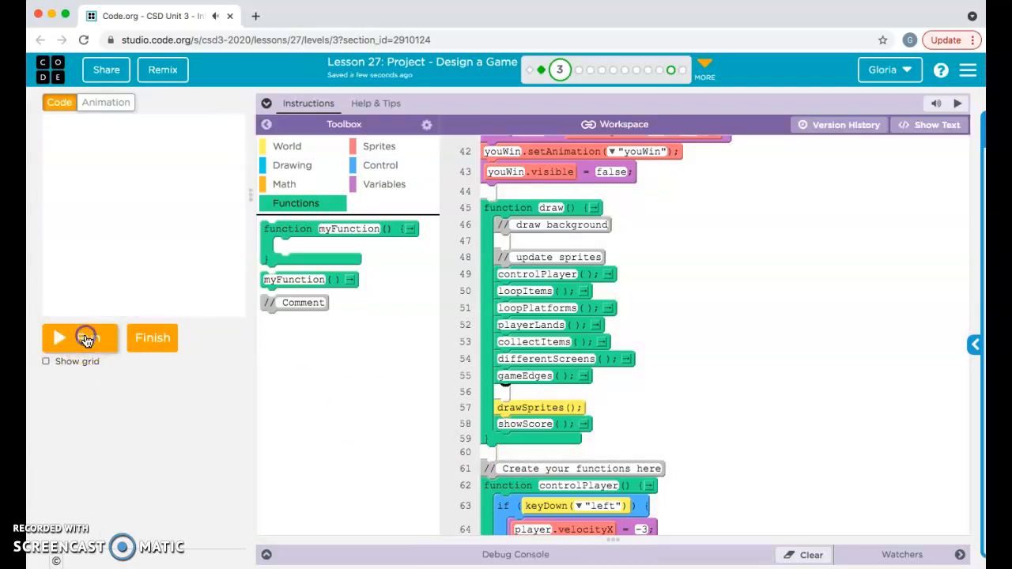
left_click(79, 338)
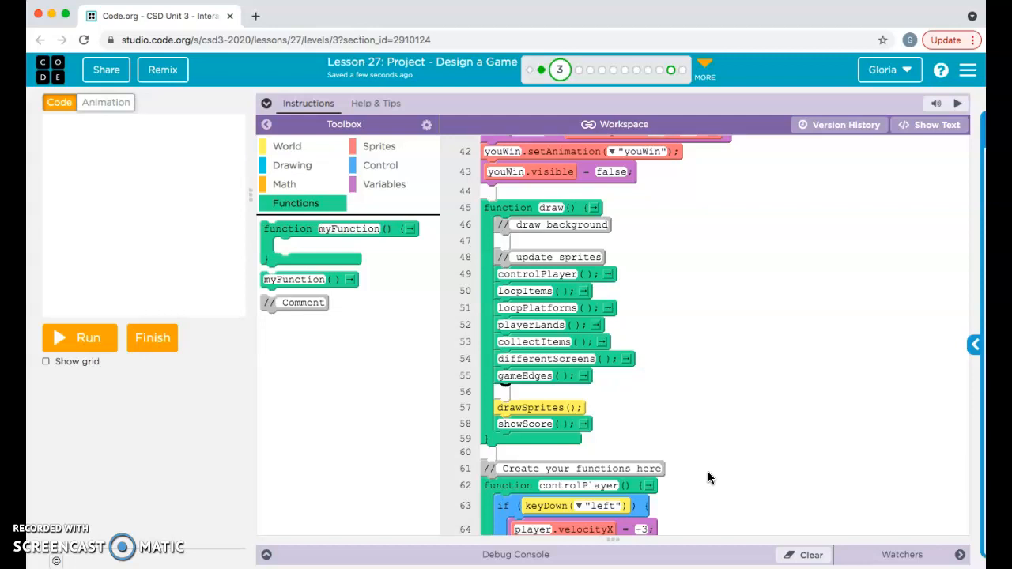
scroll("down", 3)
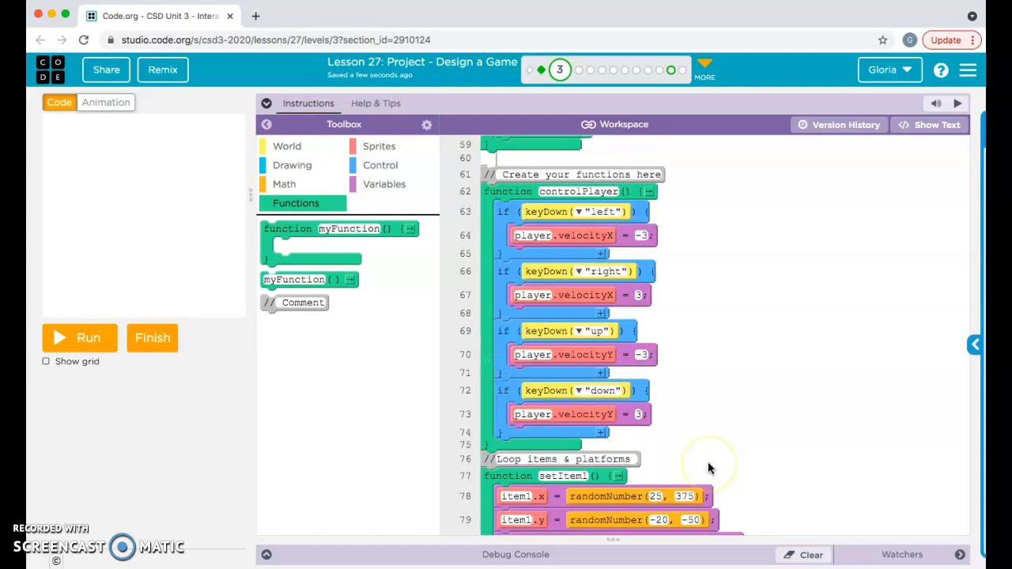